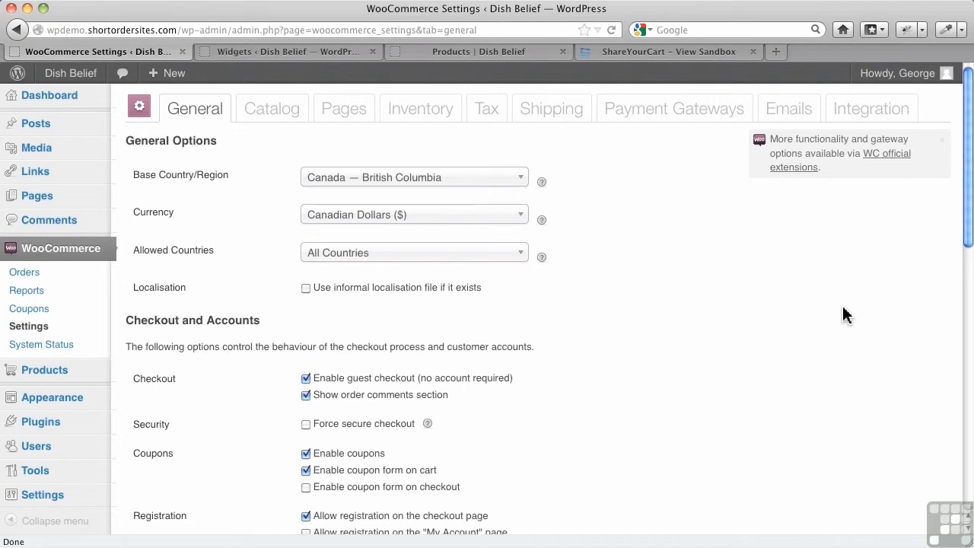
mouse_move(799, 214)
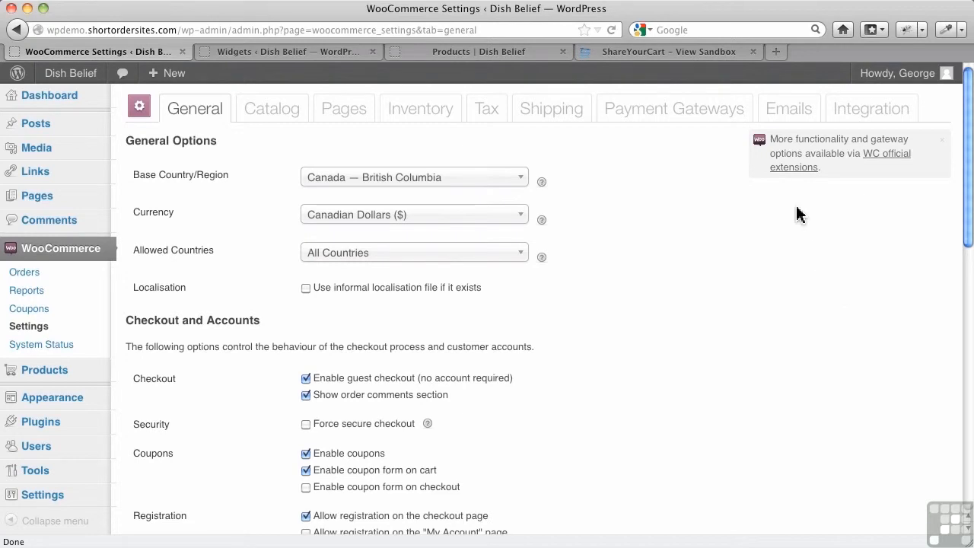
Show WooCommerce's Integration tab with the Google Analytics tracking options
left_click(870, 108)
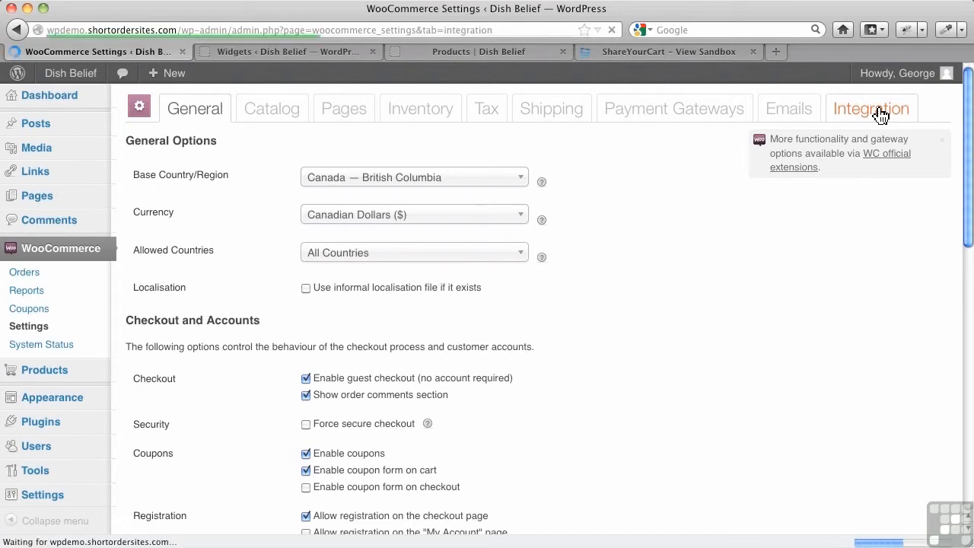
left_click(871, 108)
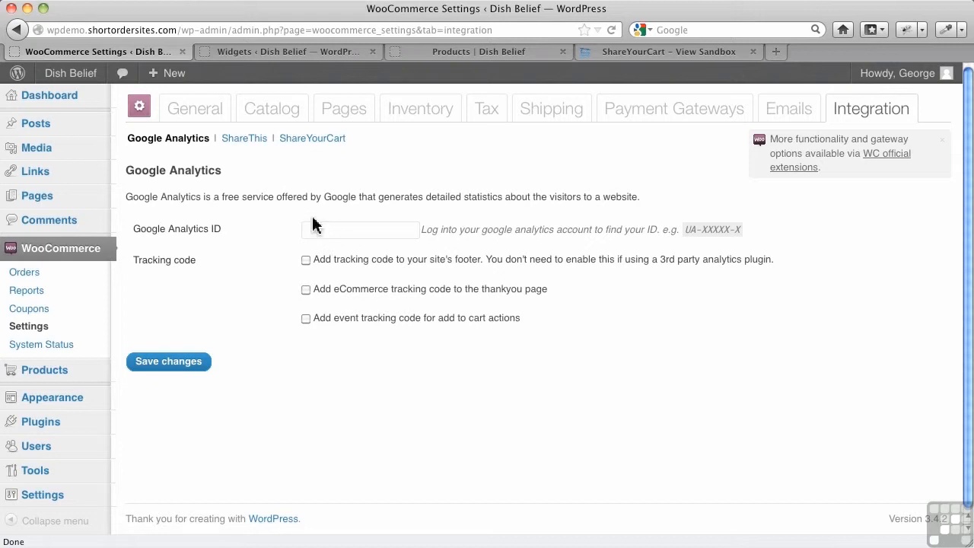
Review the ShareThis integration settings, then show the disabled ShareYourCart settings
left_click(244, 138)
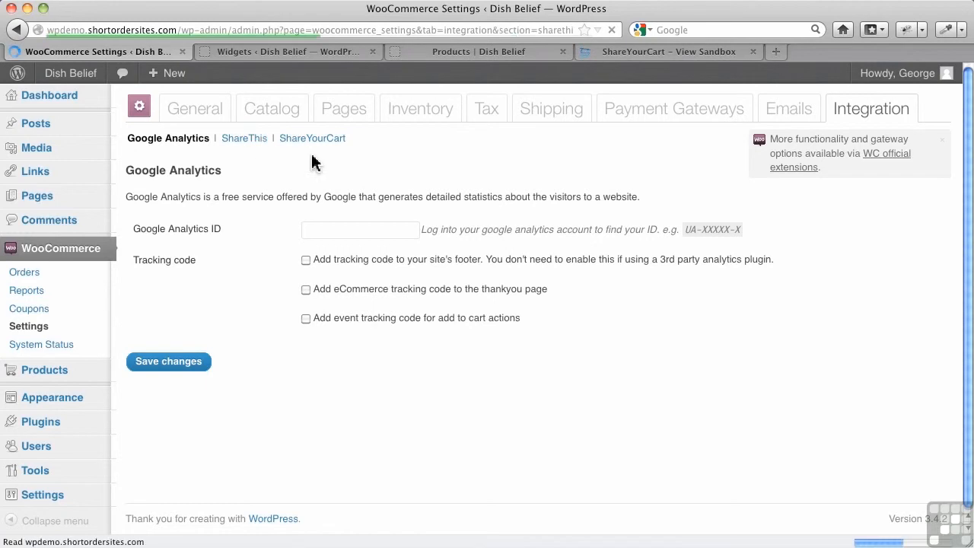
left_click(245, 138)
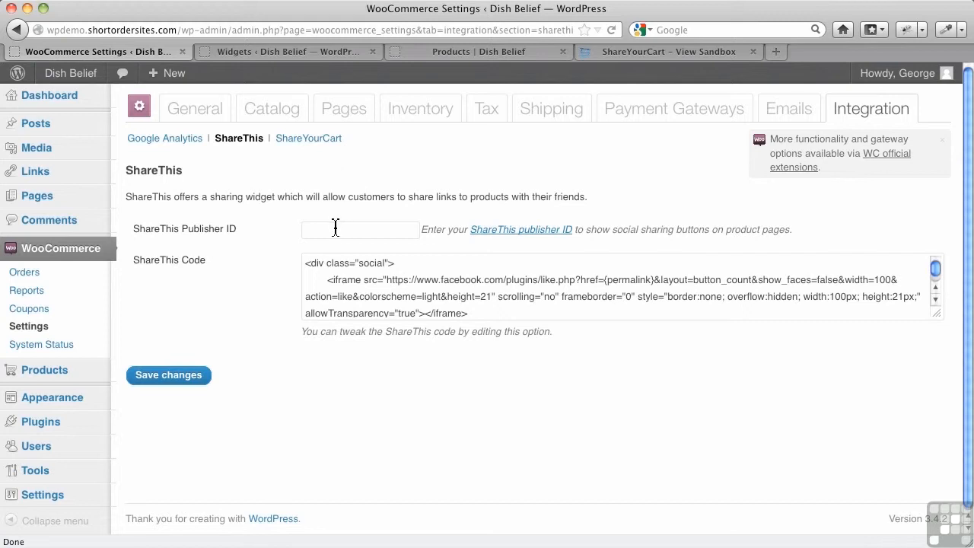
left_click(308, 138)
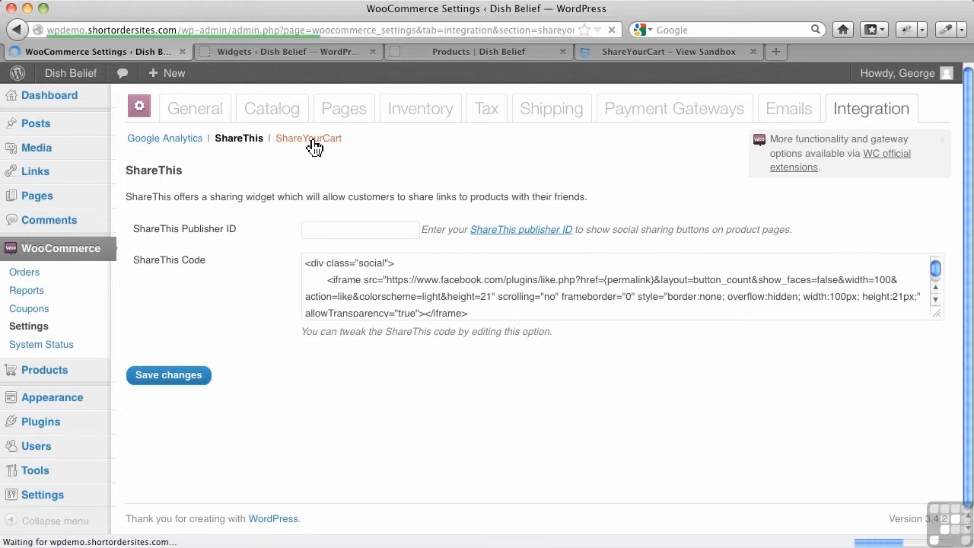
left_click(308, 138)
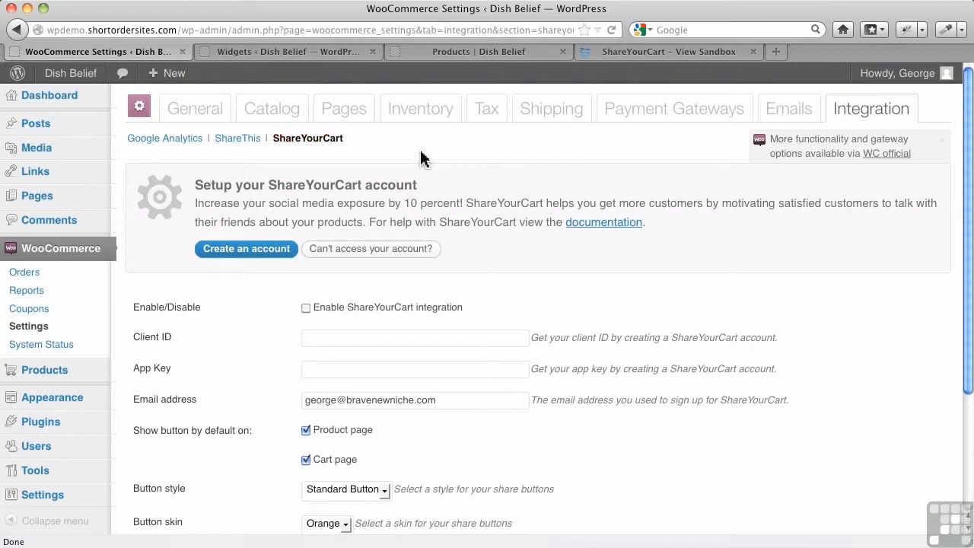
Trigger the 10% Discount share offer on the Athenaeum plate in the ShareYourCart sandbox
left_click(669, 51)
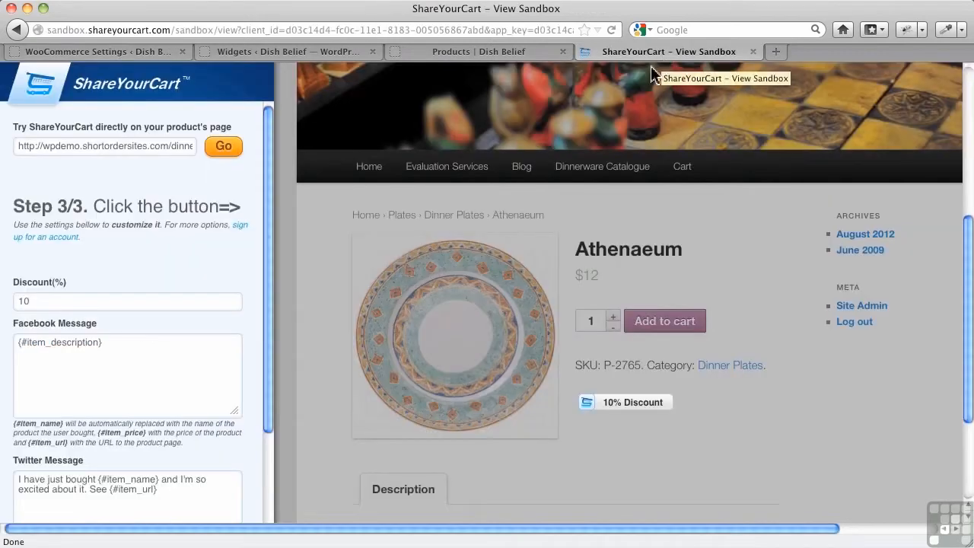
mouse_move(319, 249)
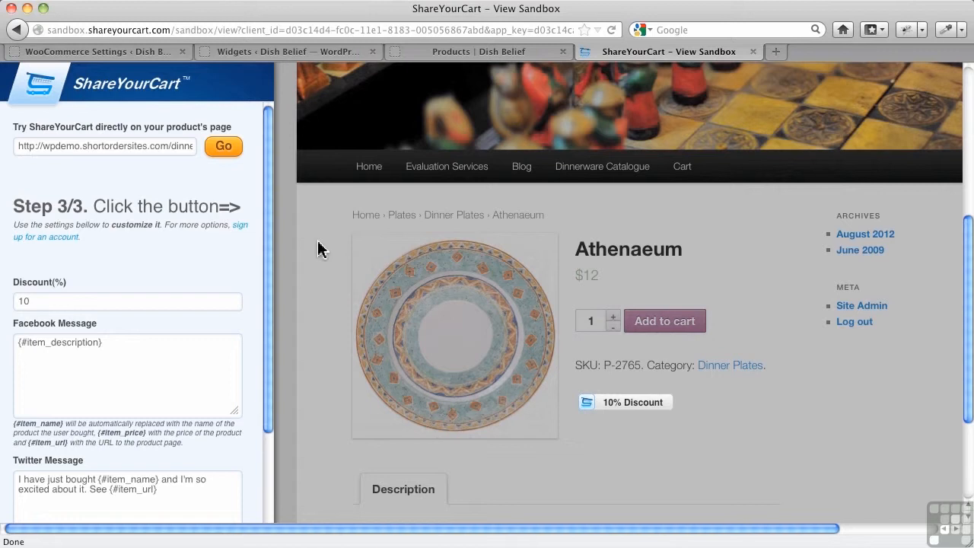
mouse_move(483, 230)
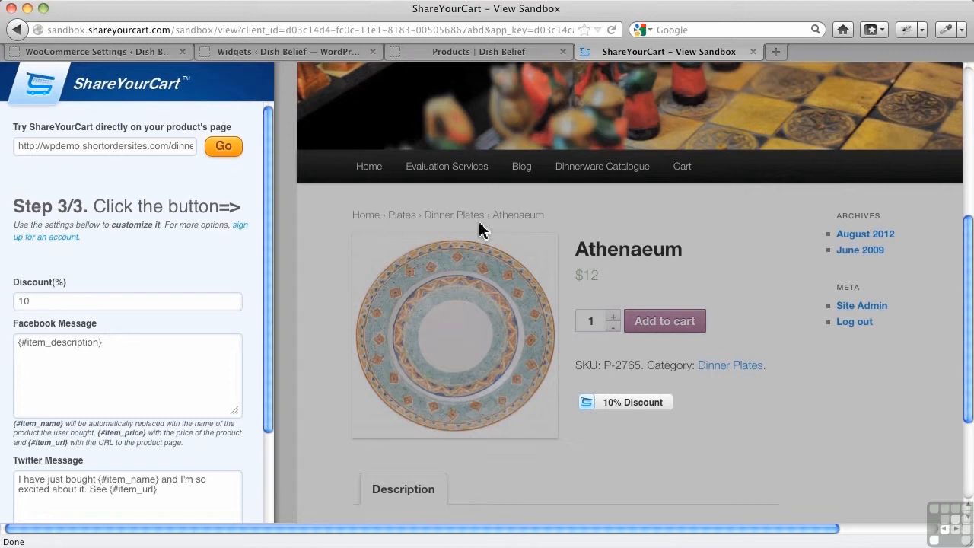
mouse_move(645, 427)
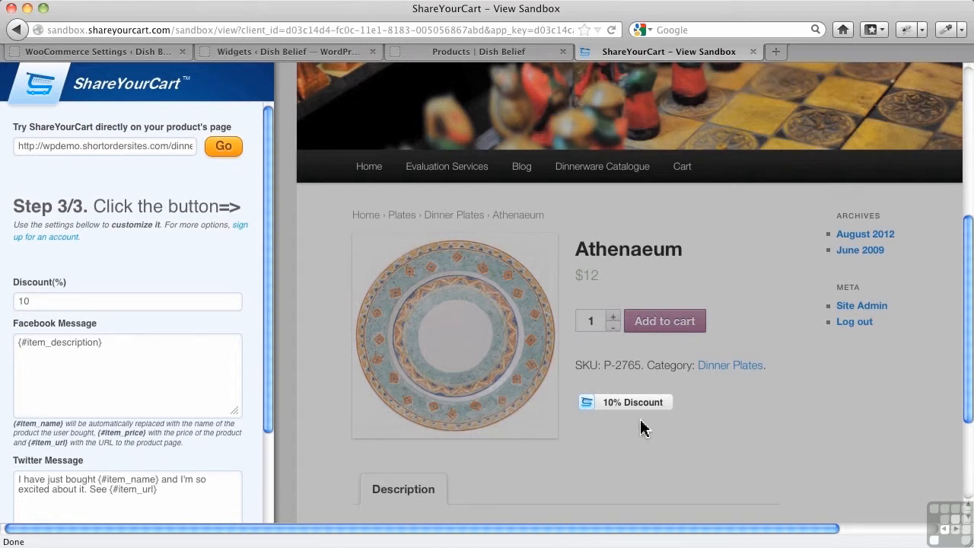
left_click(633, 402)
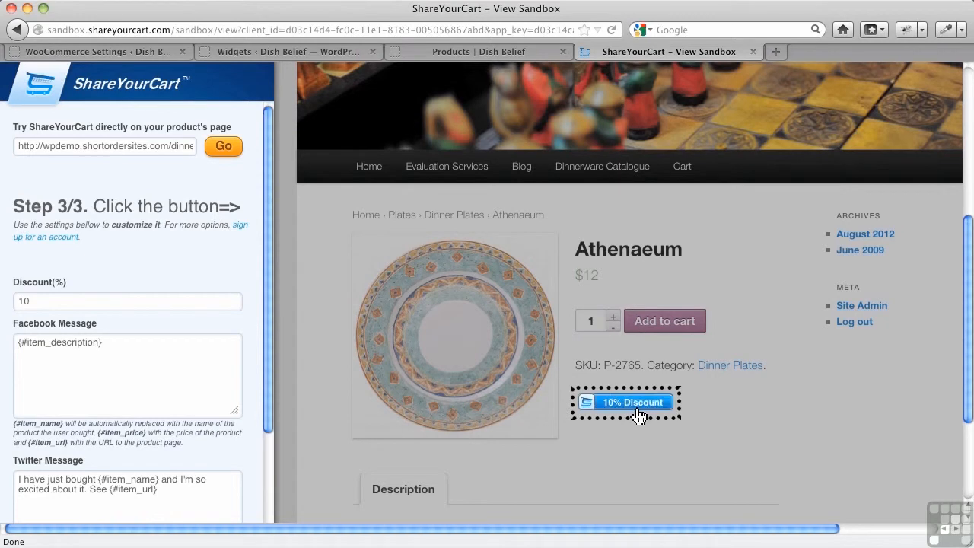
left_click(633, 402)
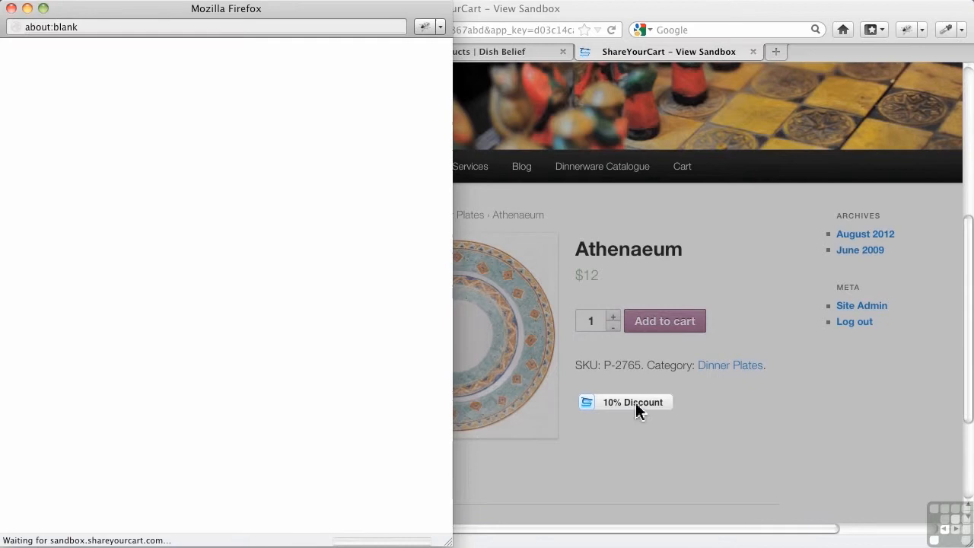
Close the 10% discount Facebook/Twitter share popup and return to WooCommerce Settings
left_click(633, 401)
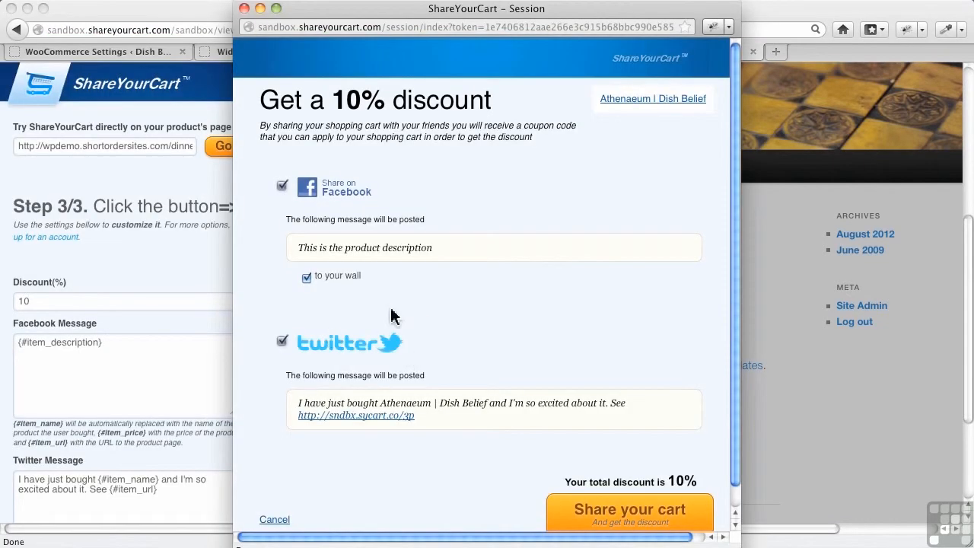
mouse_move(440, 257)
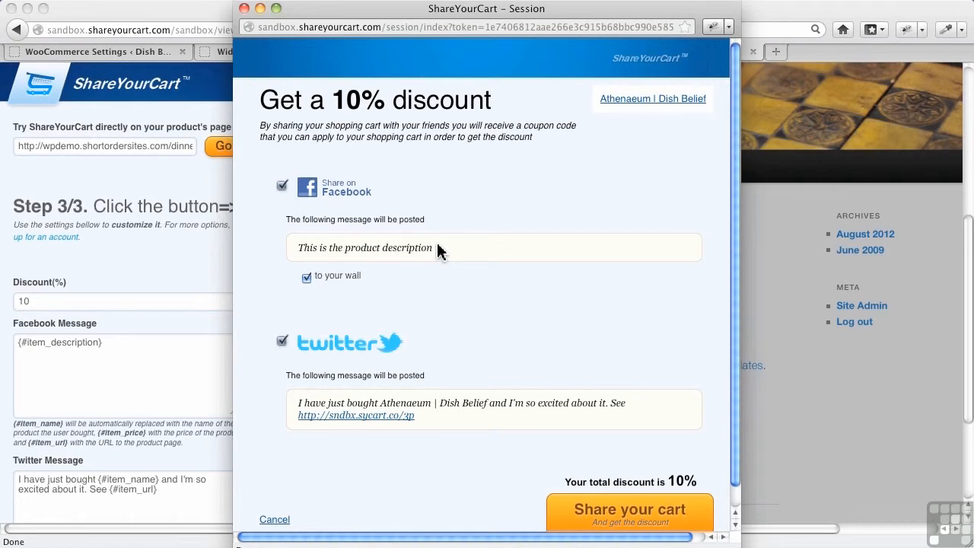
mouse_move(394, 266)
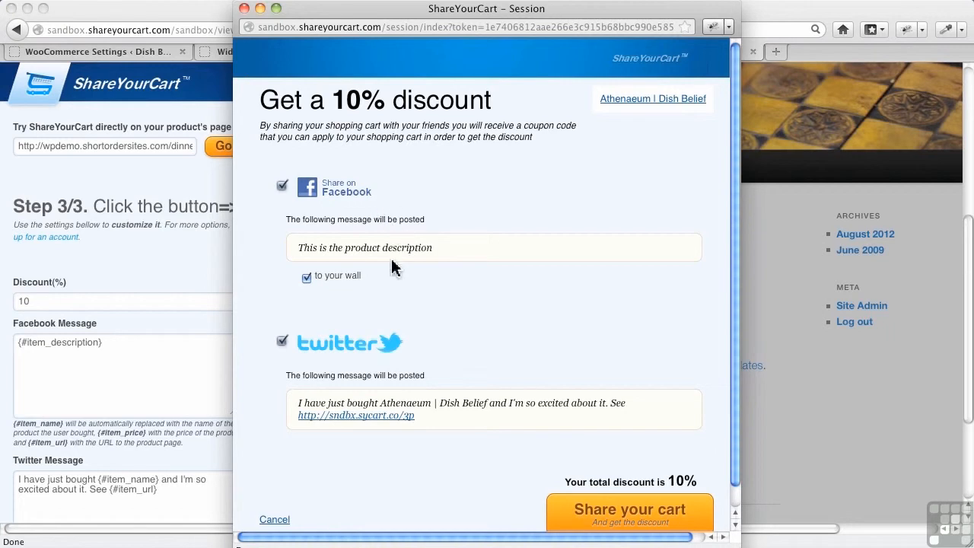
mouse_move(433, 341)
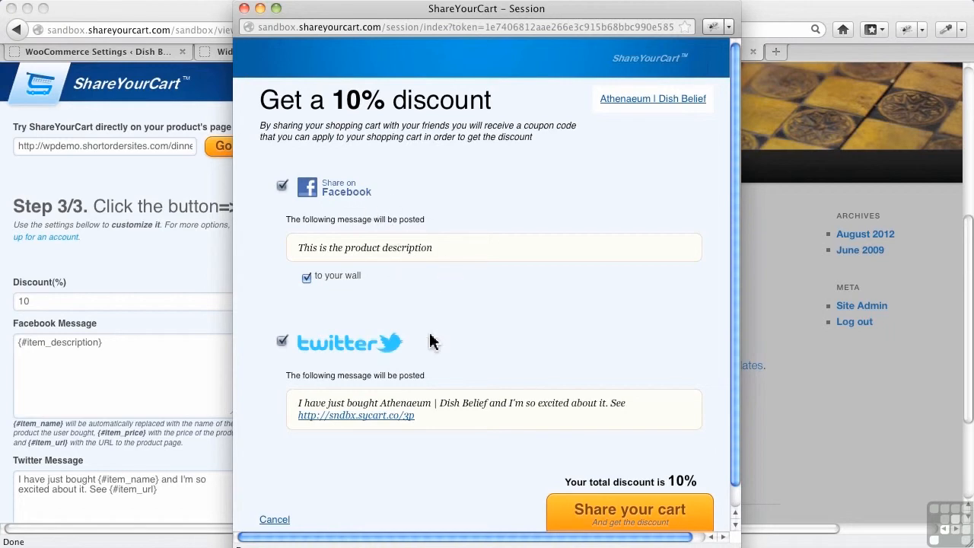
mouse_move(465, 356)
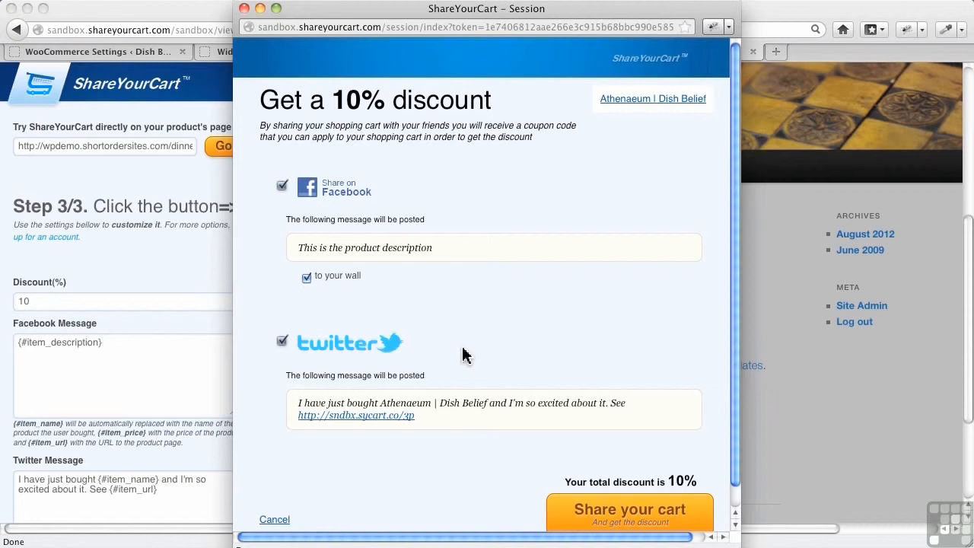
mouse_move(516, 305)
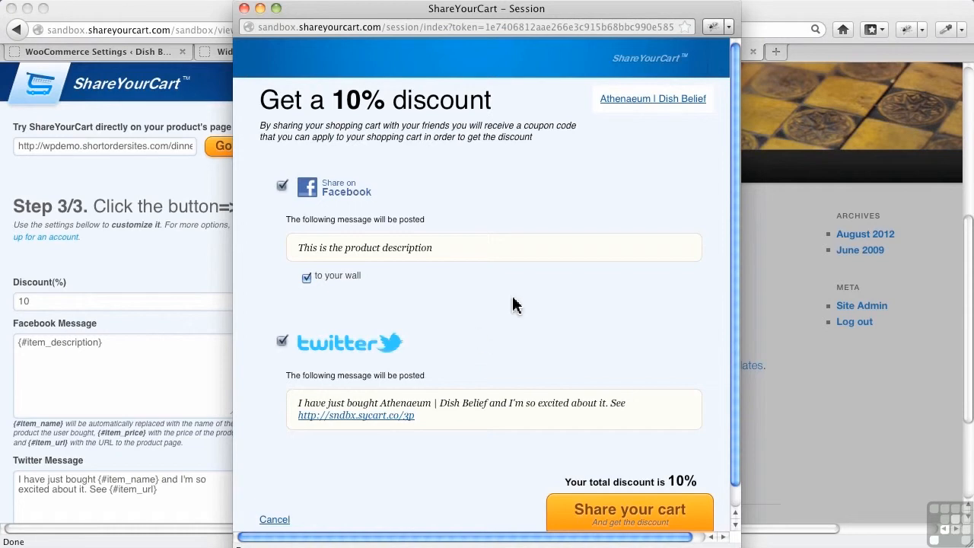
mouse_move(245, 13)
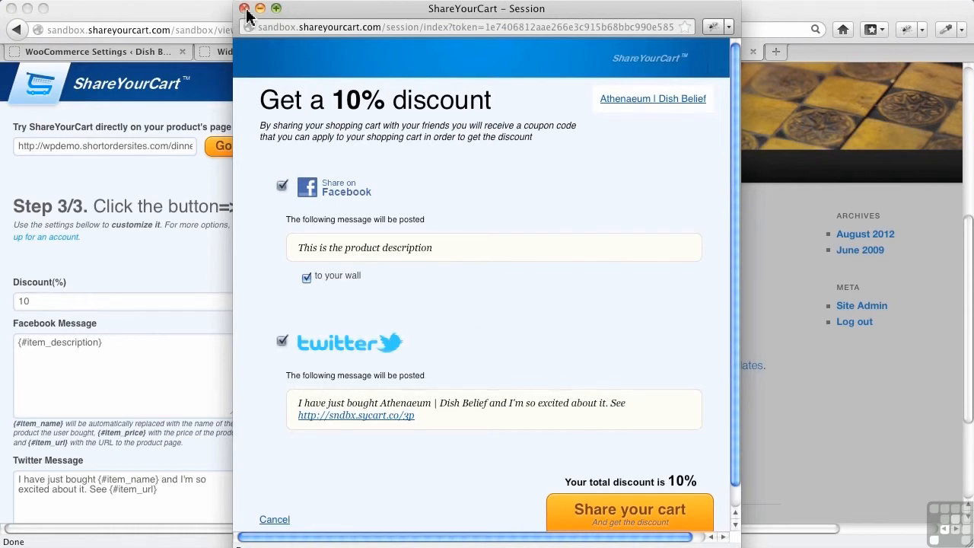
left_click(245, 8)
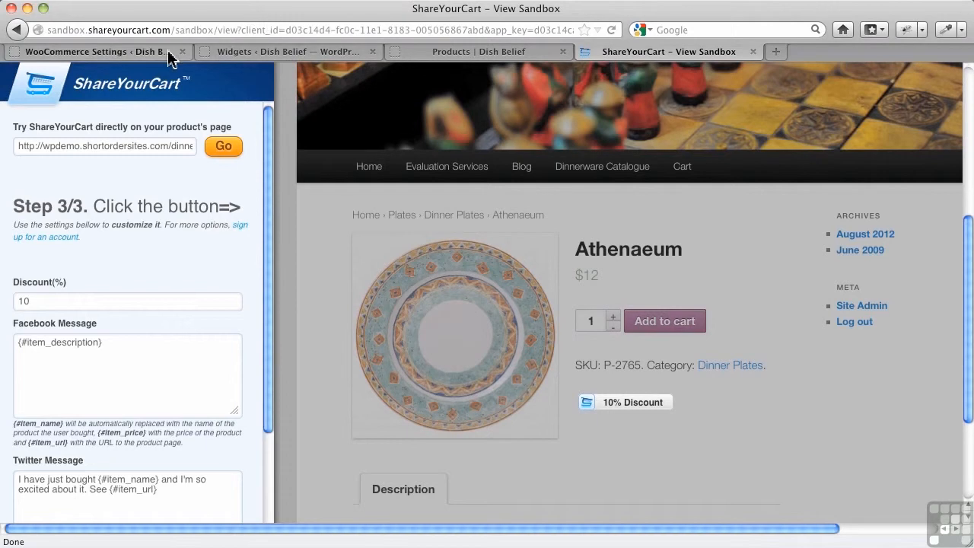
left_click(92, 51)
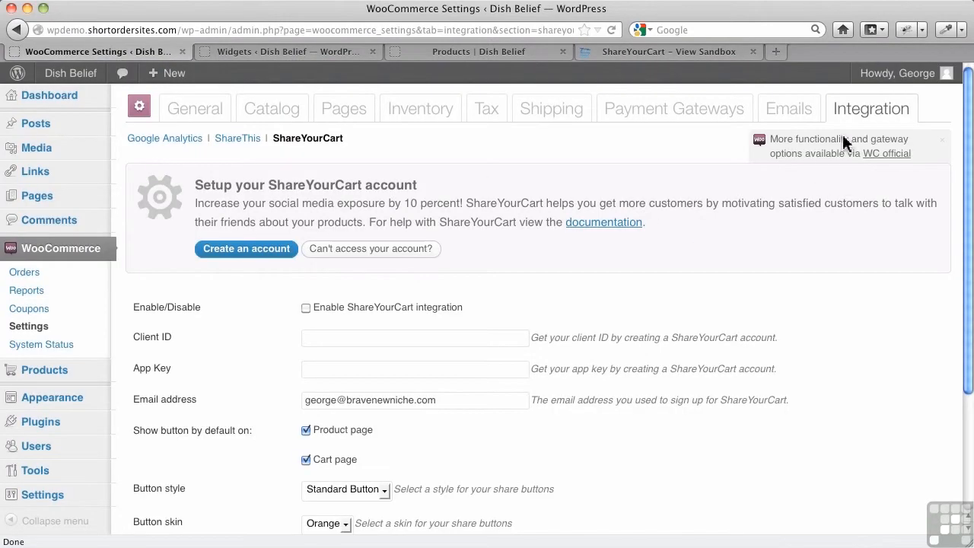
mouse_move(562, 157)
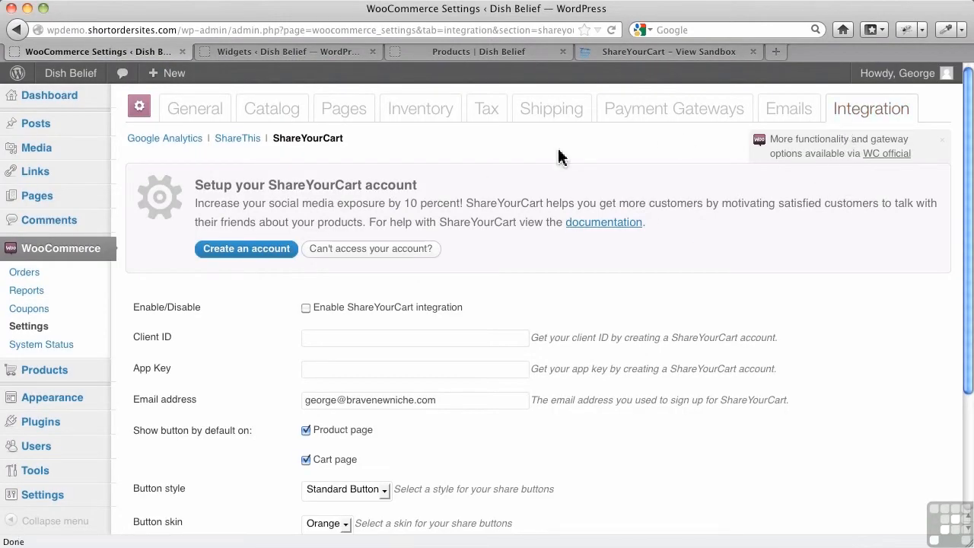
mouse_move(396, 143)
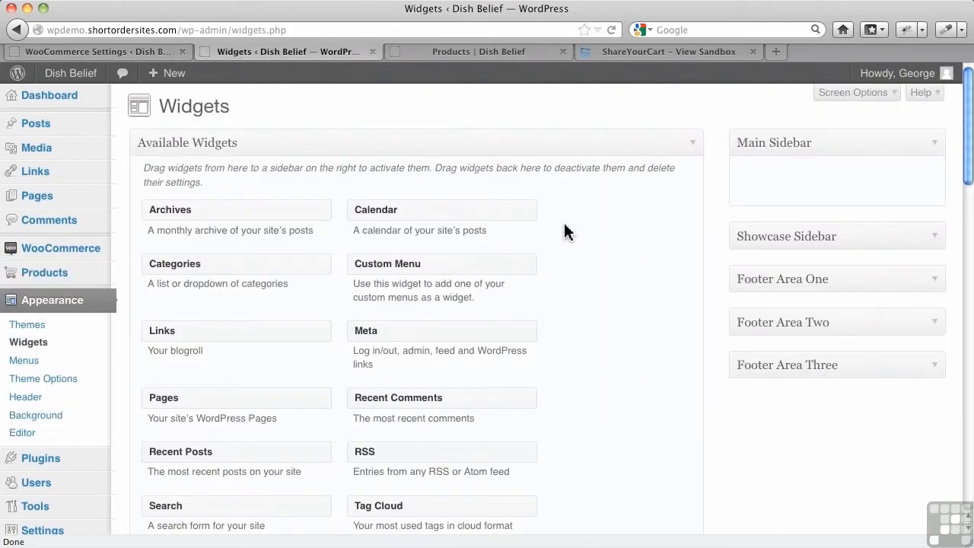
mouse_move(601, 288)
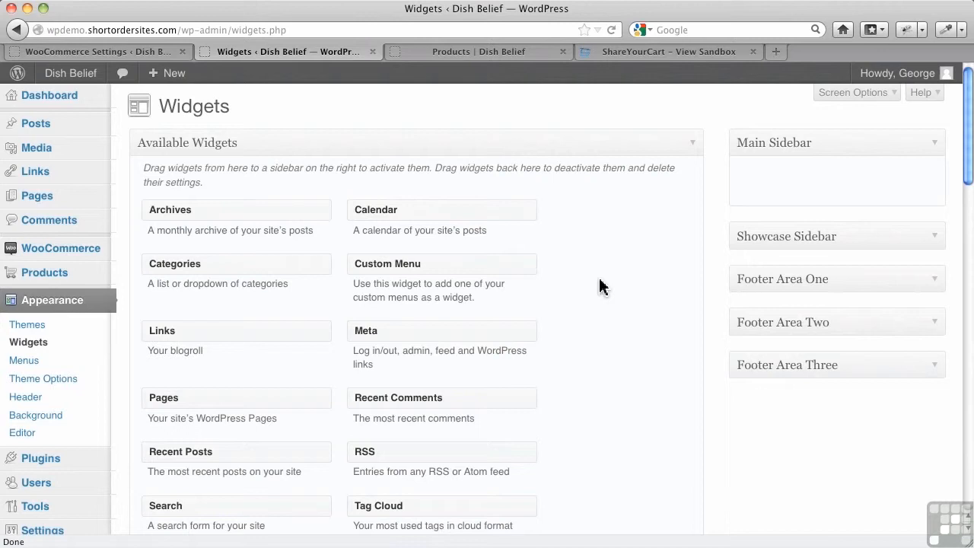
mouse_move(601, 318)
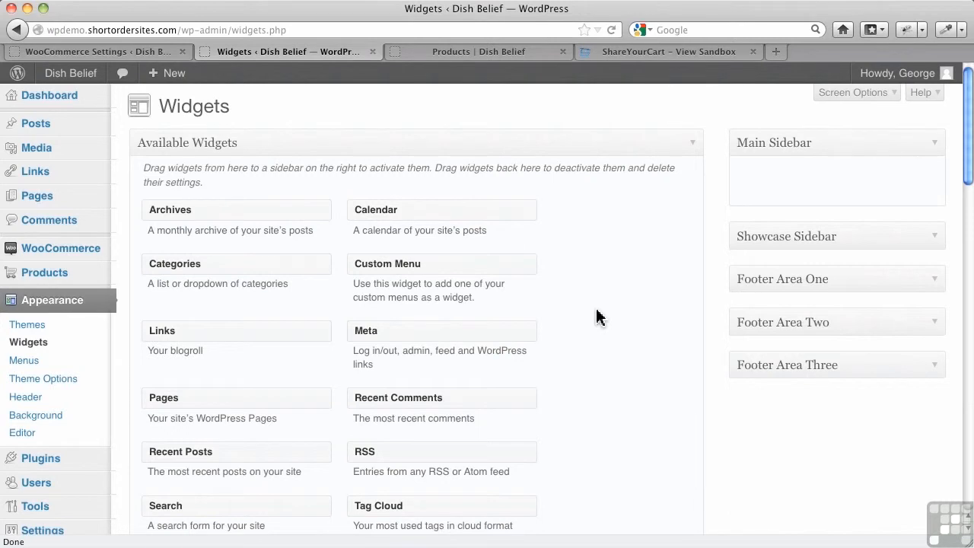
mouse_move(65, 343)
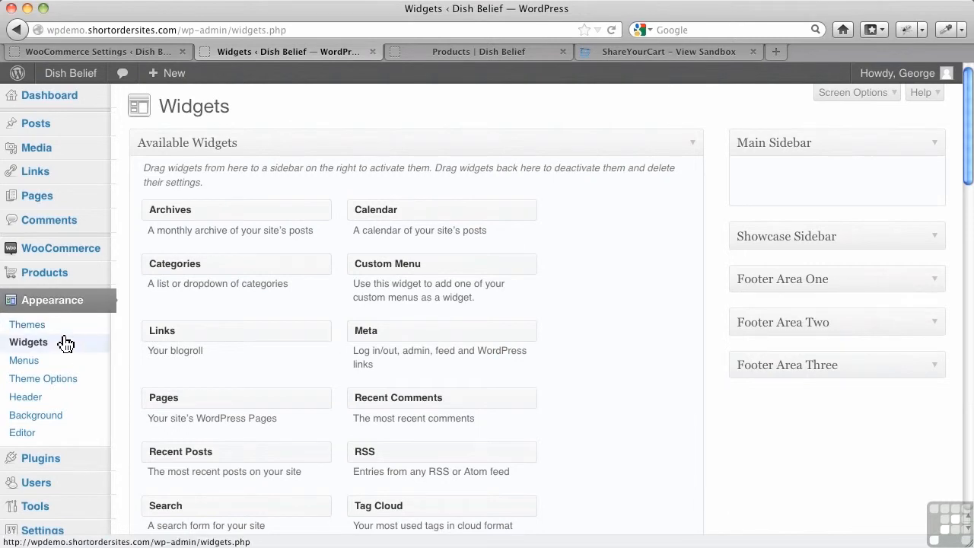
Place the WooCommerce Price Filter widget, untitled, into the Main Sidebar
scroll("down", 3)
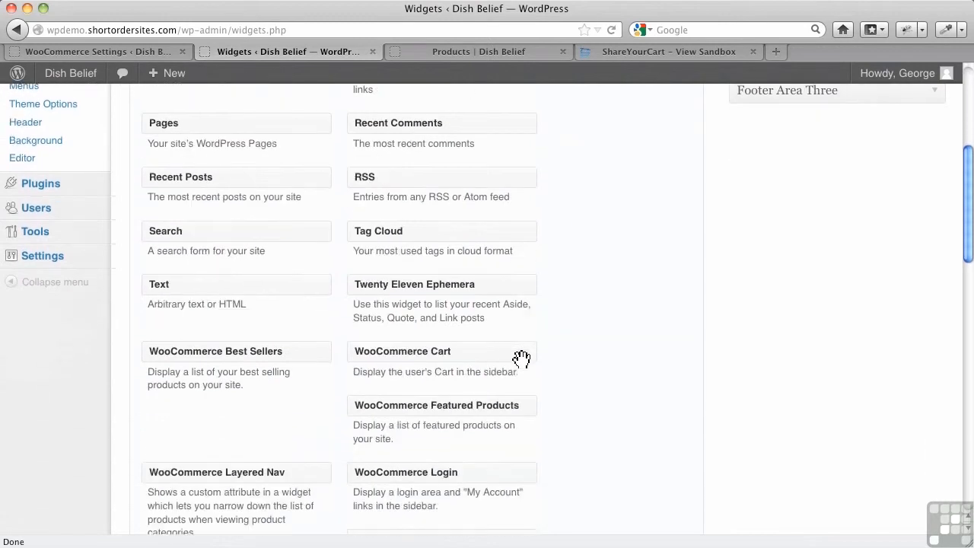
scroll("down", 3)
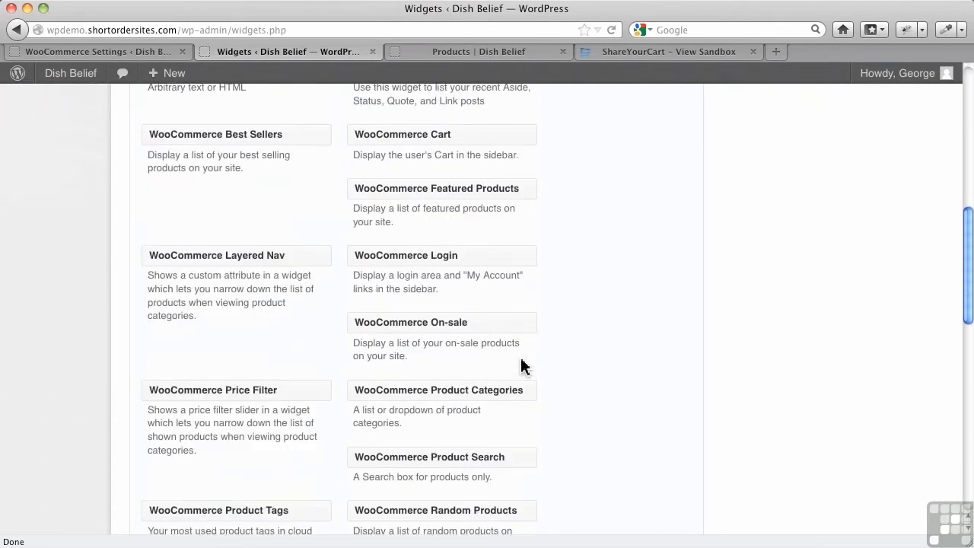
scroll("down", 3)
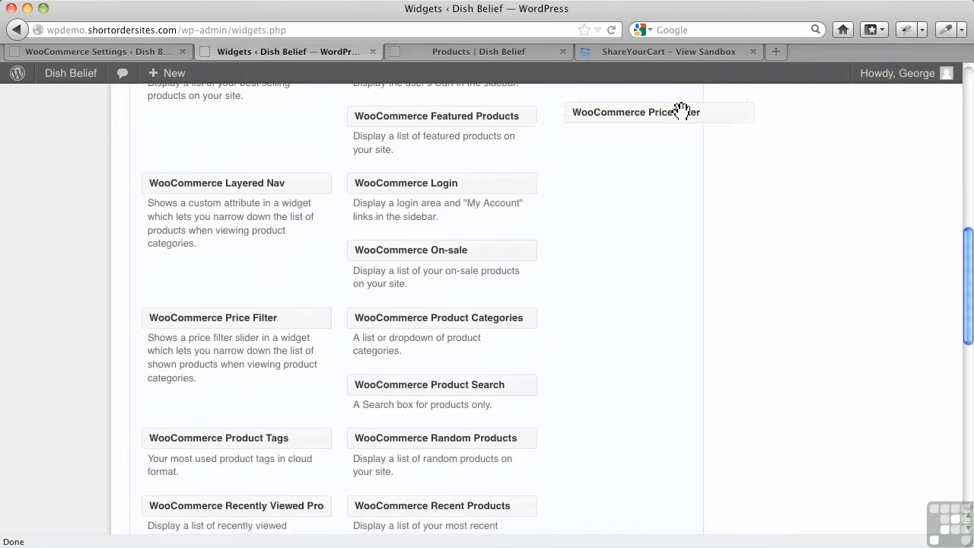
scroll("up", 3)
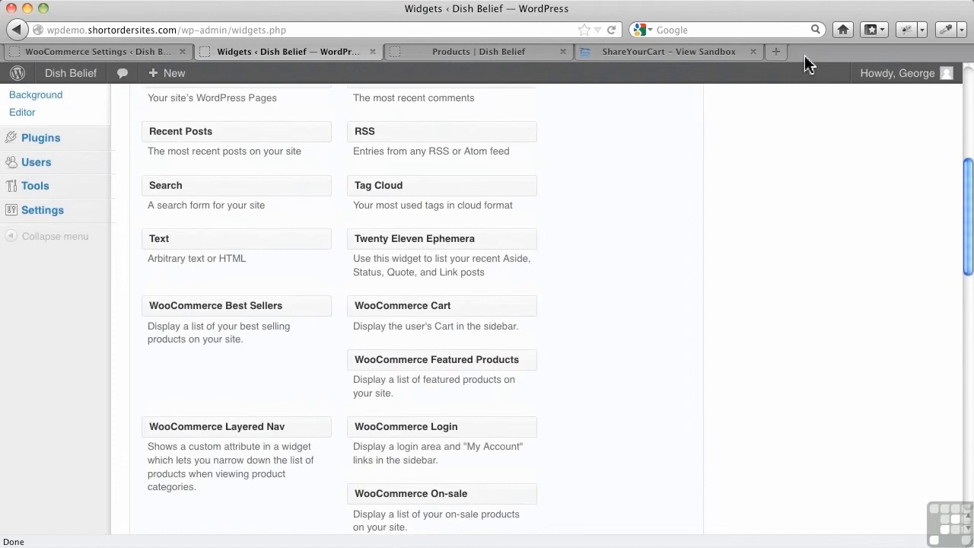
scroll("up", 3)
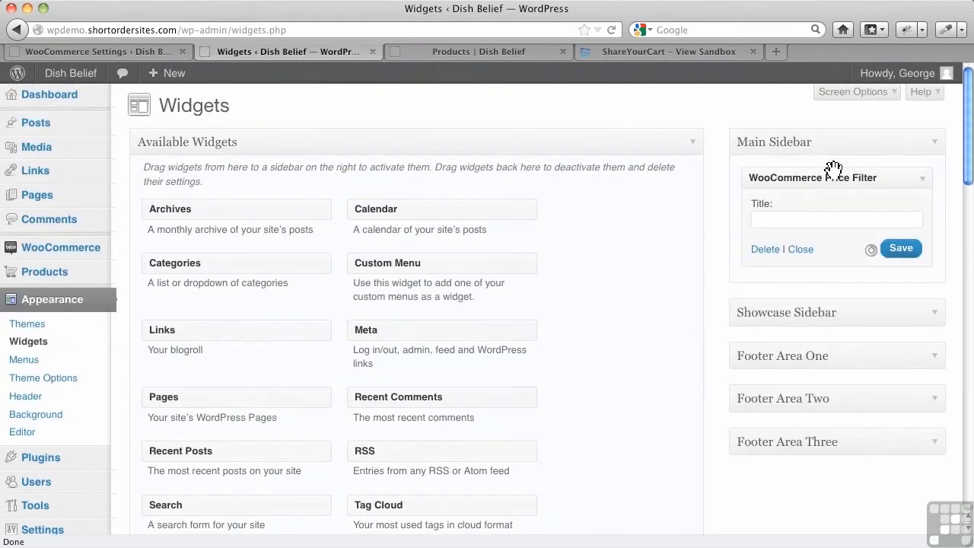
mouse_move(589, 124)
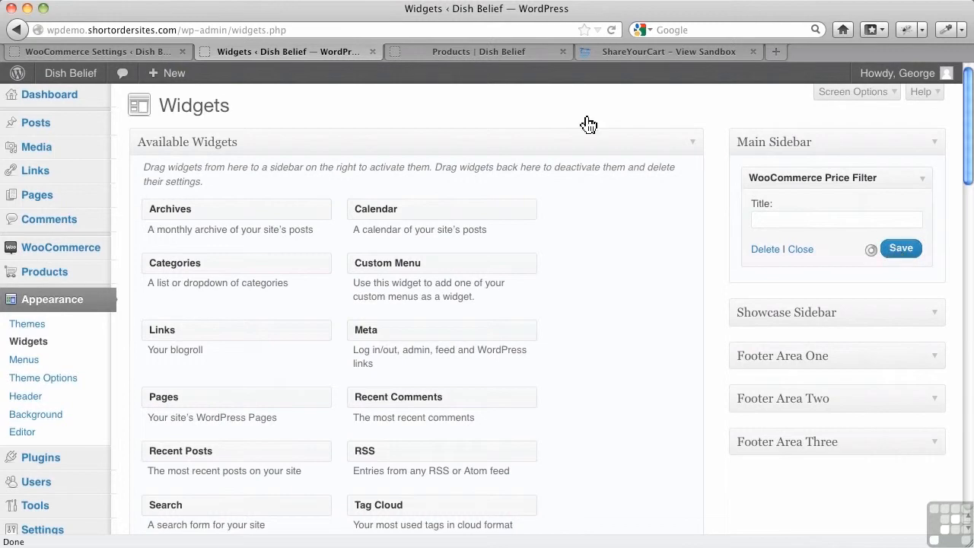
Filter the Dish Belief catalogue to products priced $12–$22 with the price slider
left_click(479, 52)
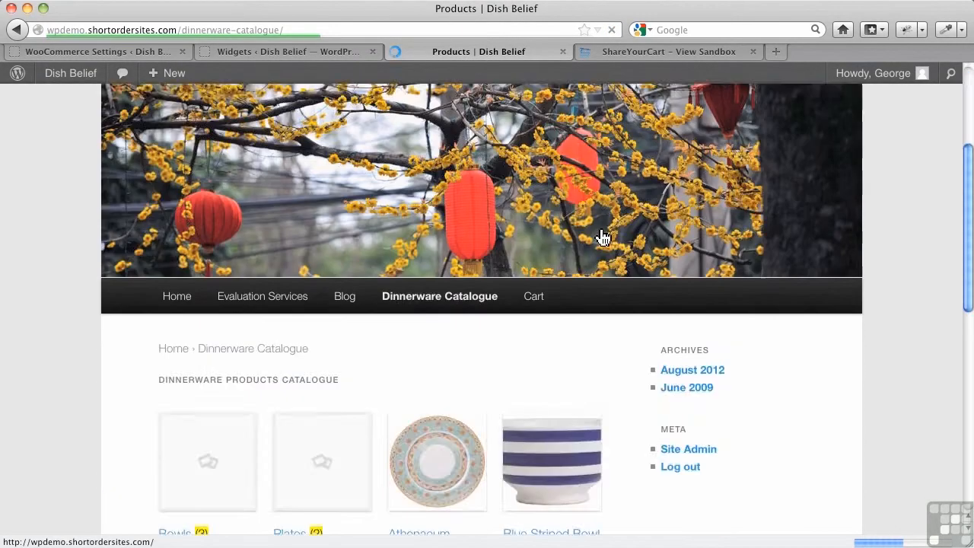
scroll("down", 3)
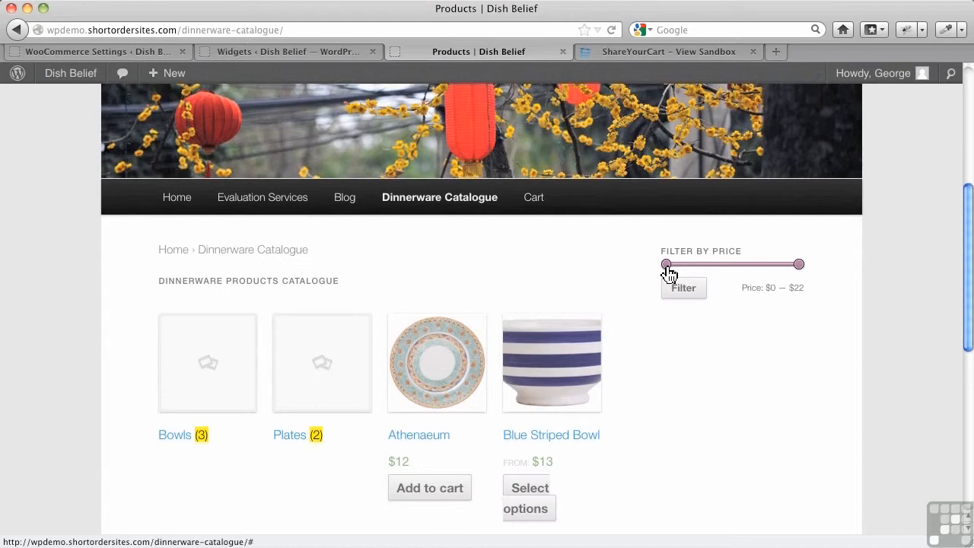
left_click_drag(666, 264, 673, 264)
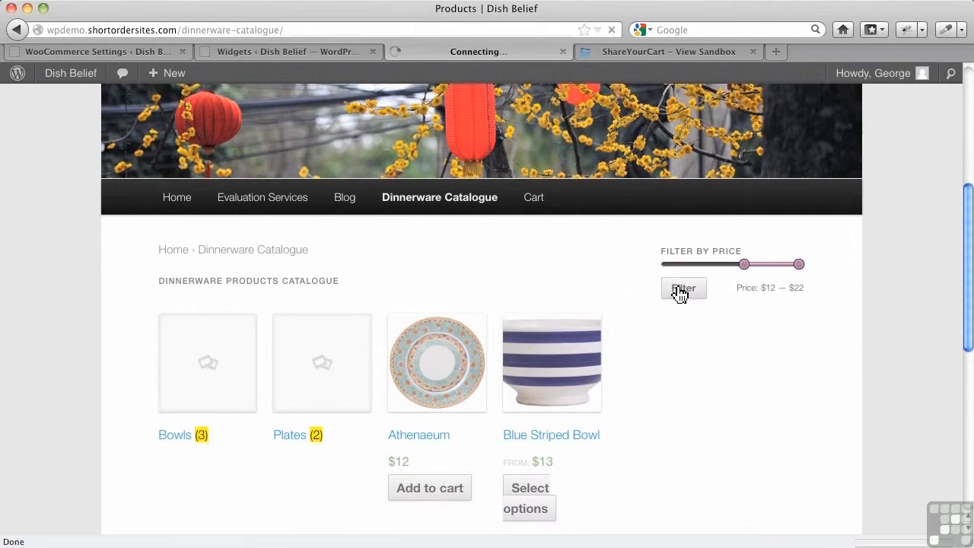
left_click(683, 288)
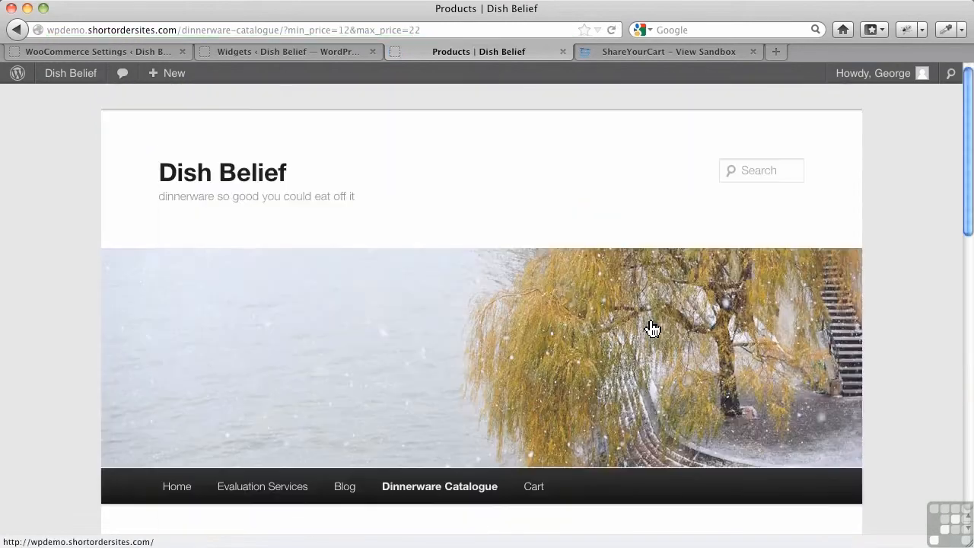
mouse_move(626, 368)
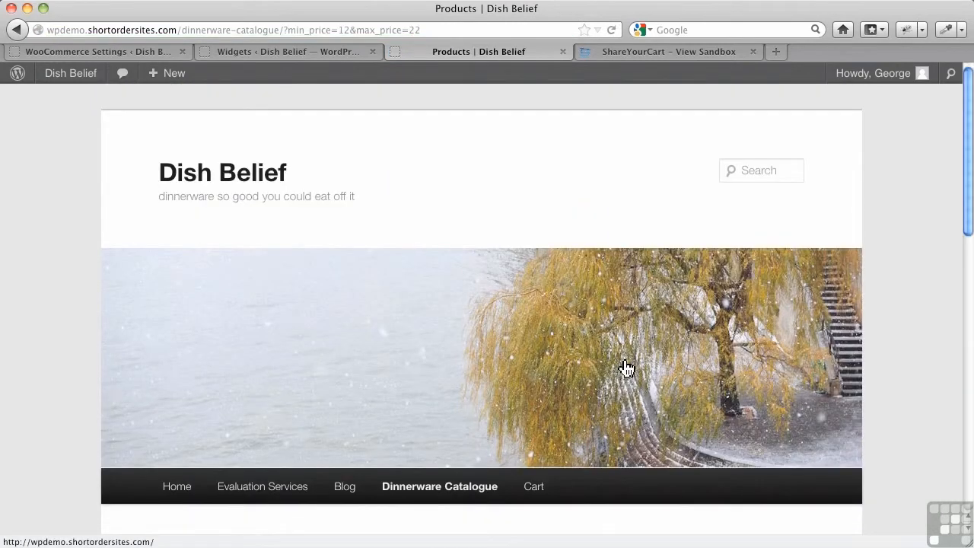
scroll("down", 3)
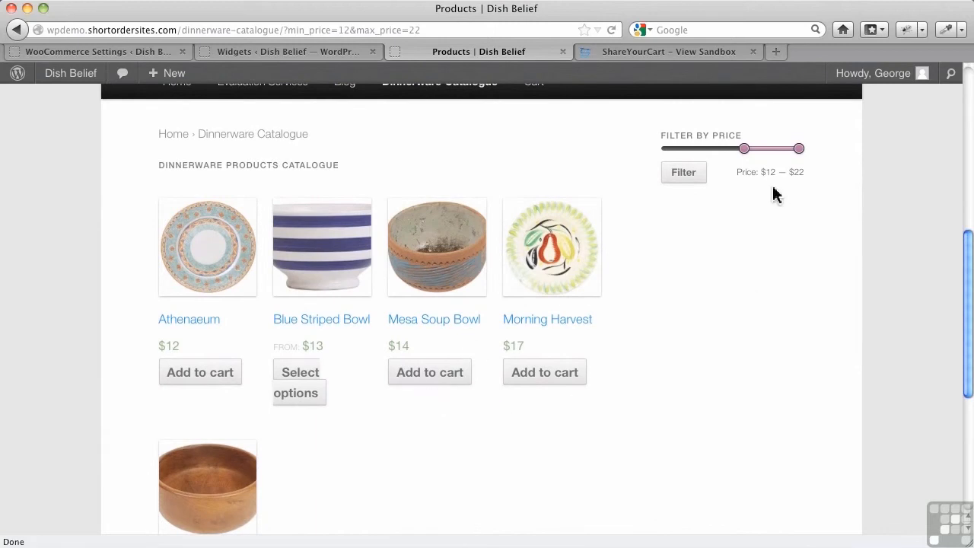
mouse_move(720, 179)
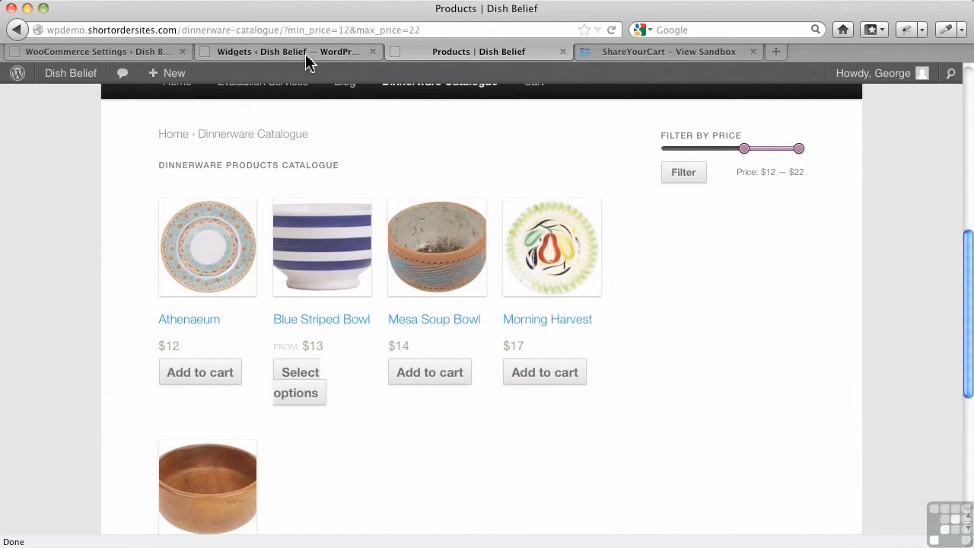
Add a WooCommerce Cart widget above the price filter with 'Hide if cart is empty' ticked
left_click(288, 51)
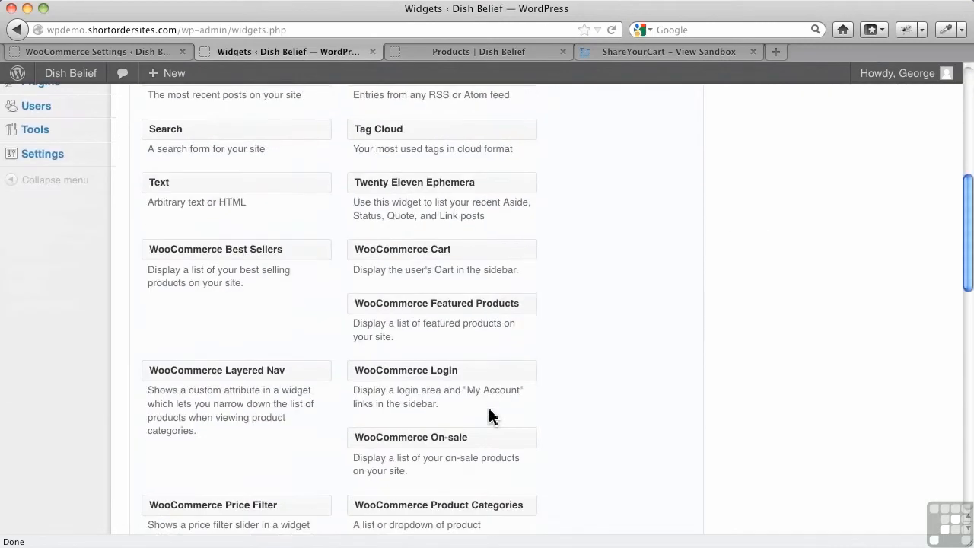
scroll("down", 3)
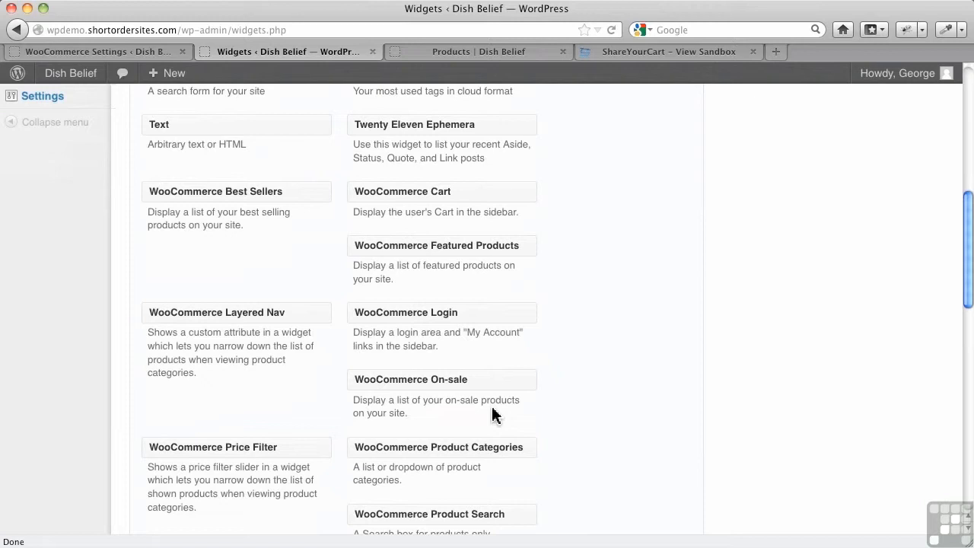
mouse_move(452, 249)
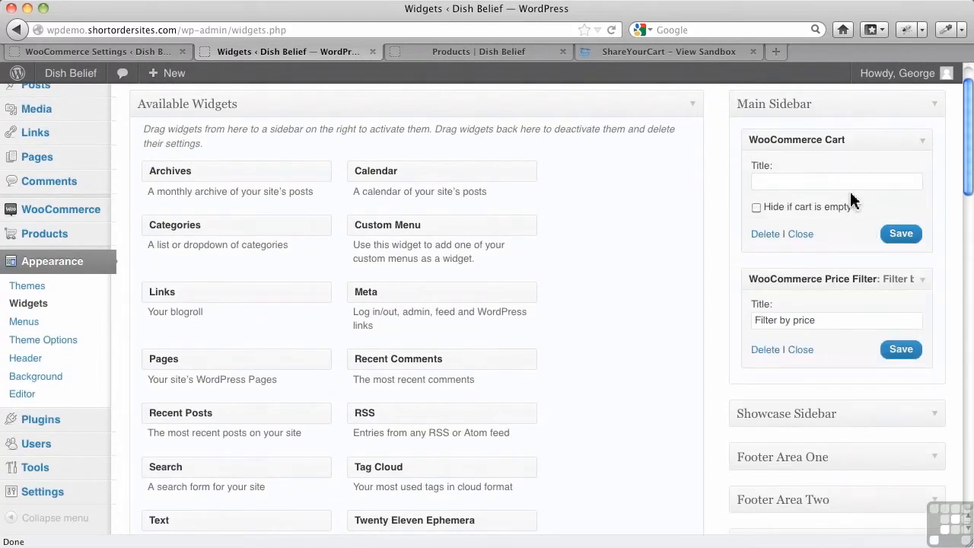
left_click(755, 207)
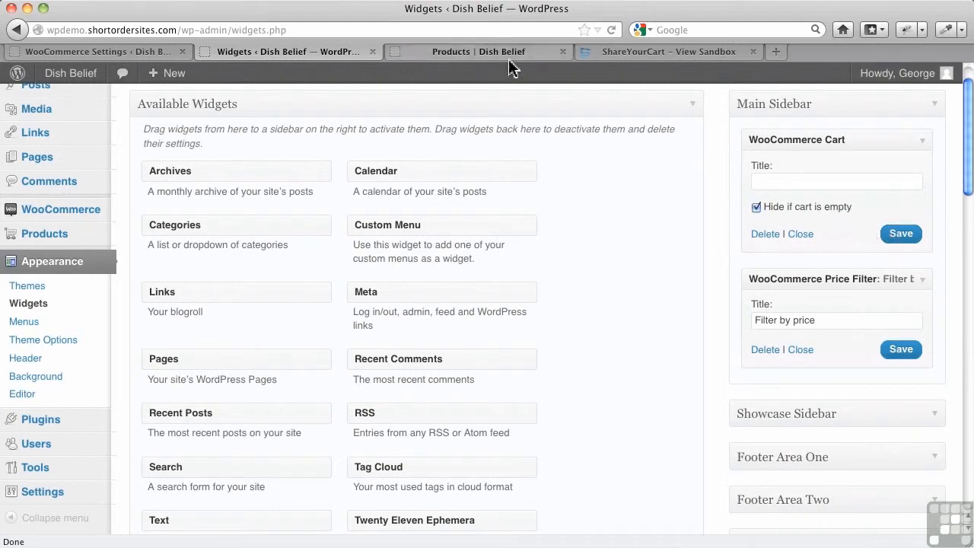
Add Morning Harvest ($17) to the sidebar cart and preview the full Cart page
left_click(478, 51)
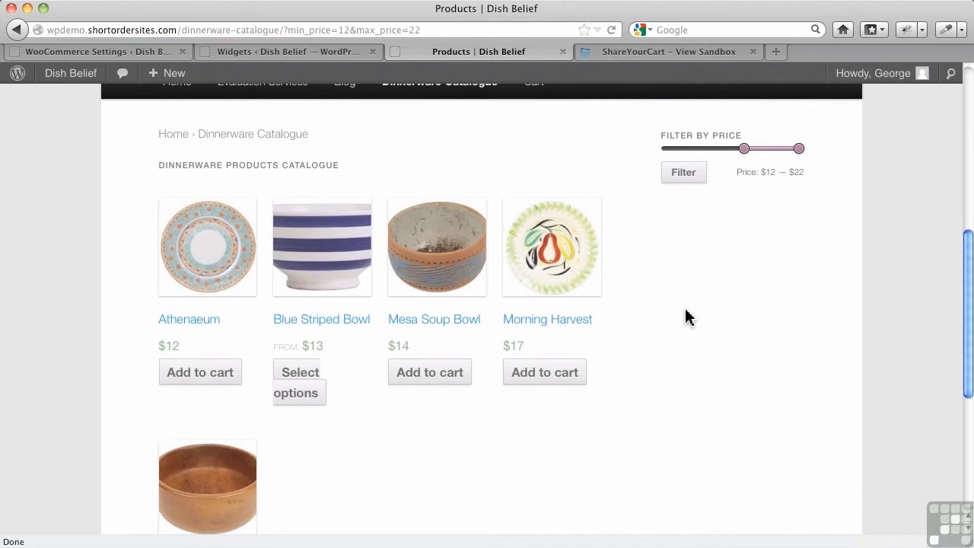
mouse_move(543, 362)
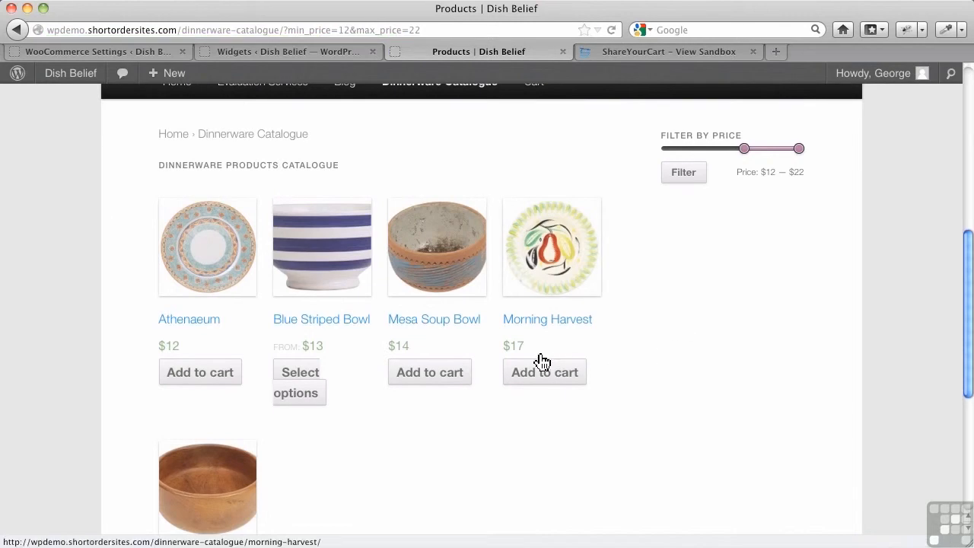
left_click(544, 372)
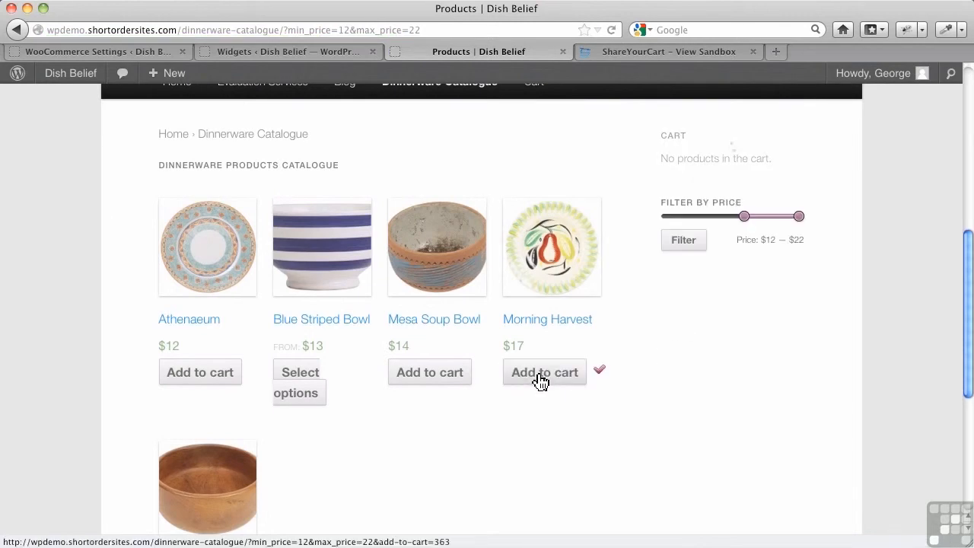
left_click(544, 372)
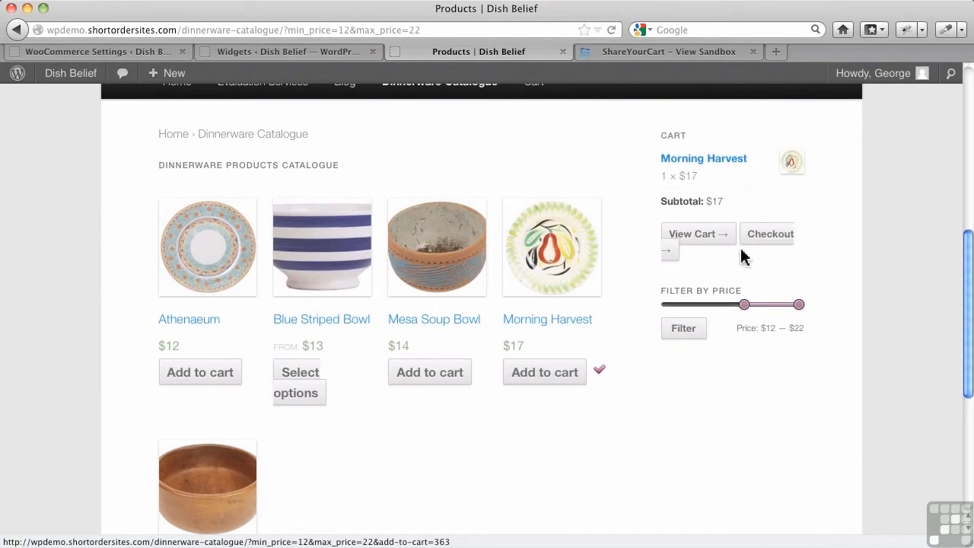
mouse_move(796, 200)
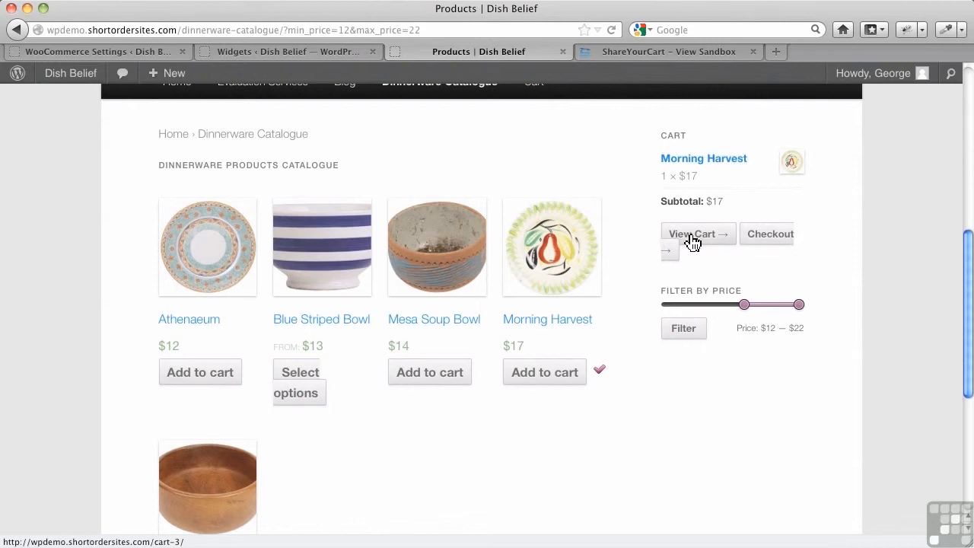
mouse_move(721, 250)
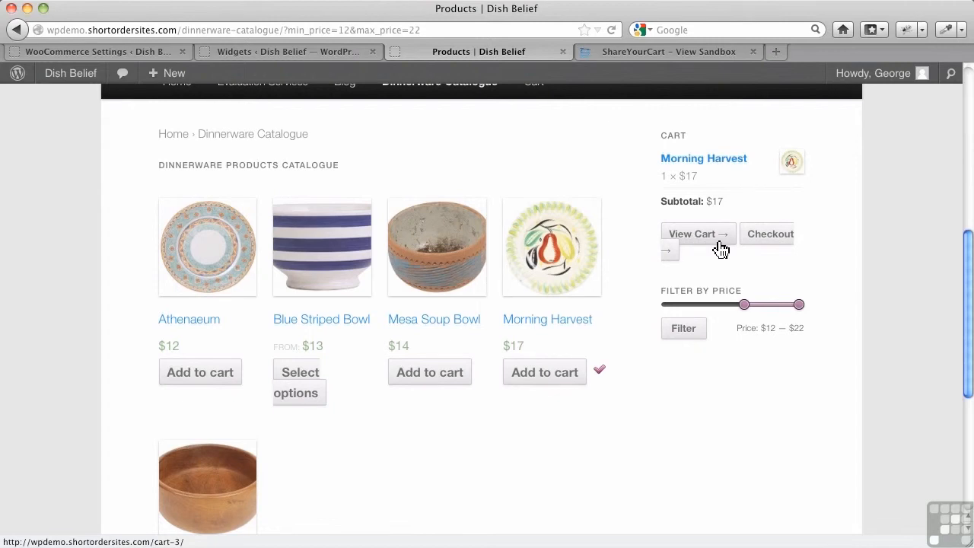
mouse_move(722, 247)
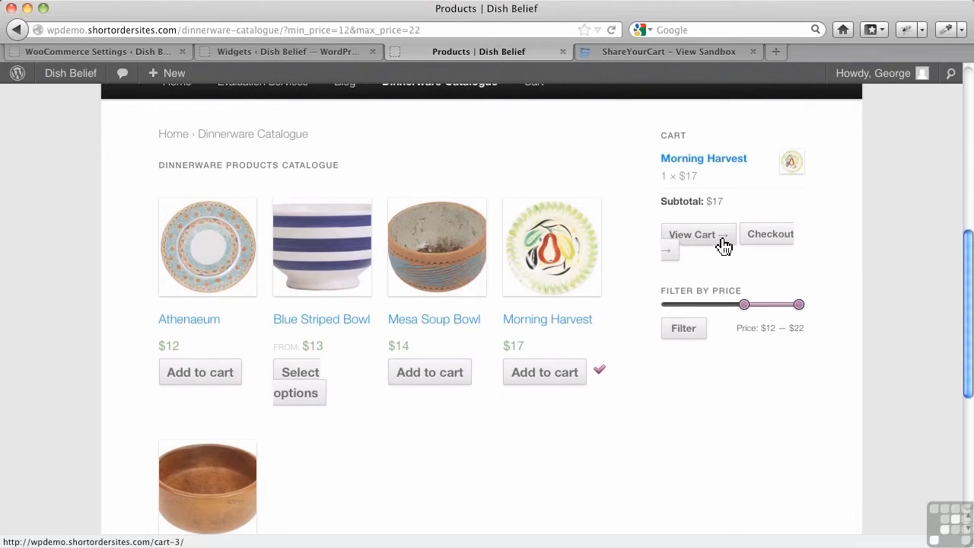
left_click(692, 234)
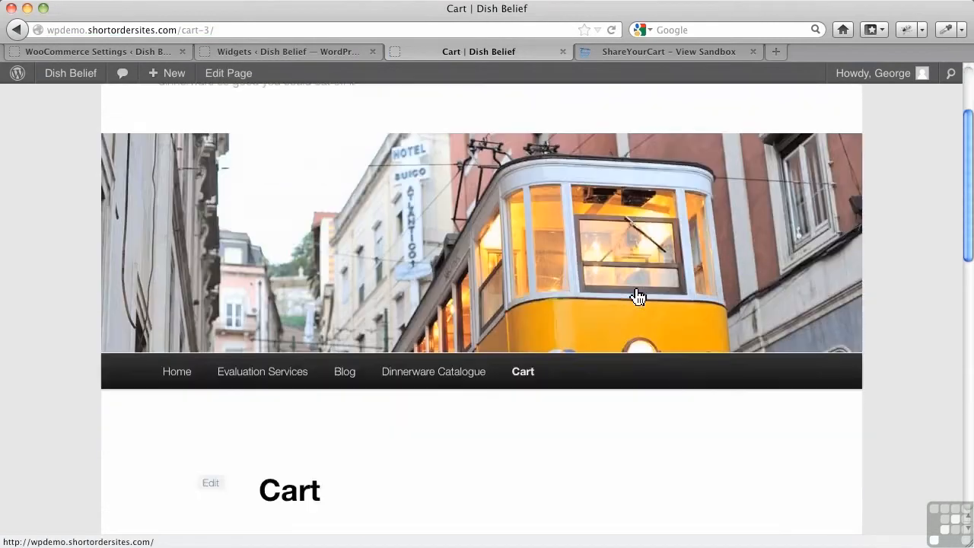
scroll("down", 3)
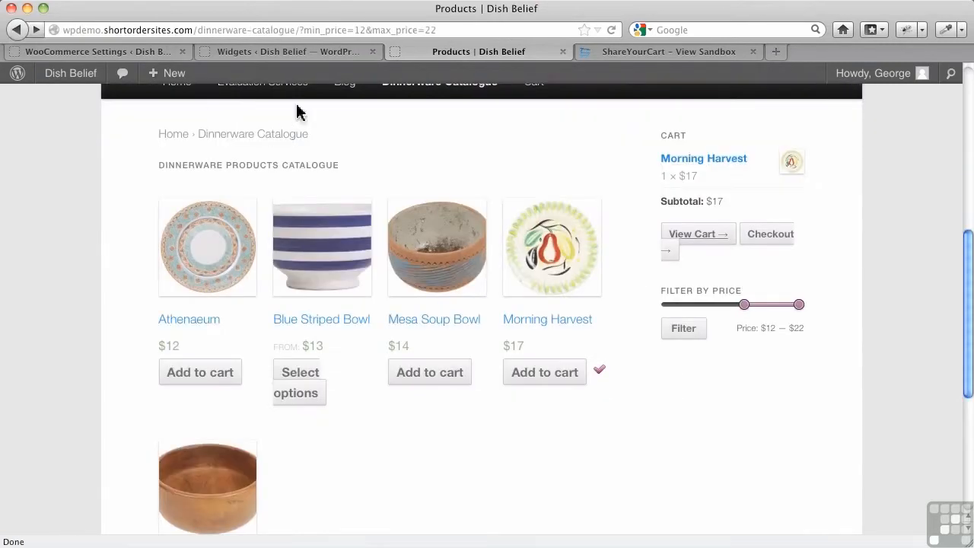
Glance at the Widgets page, then return to WooCommerce Settings and select General
left_click(290, 51)
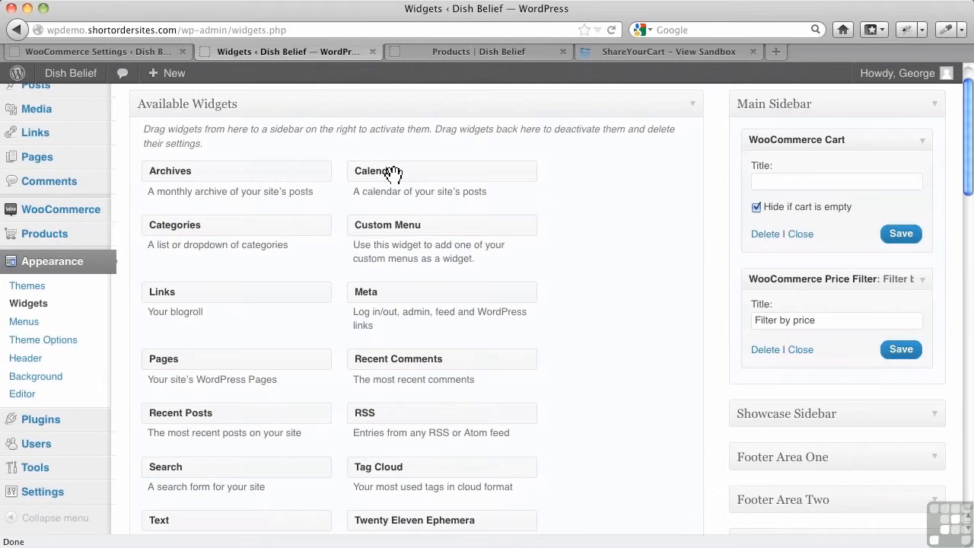
mouse_move(627, 318)
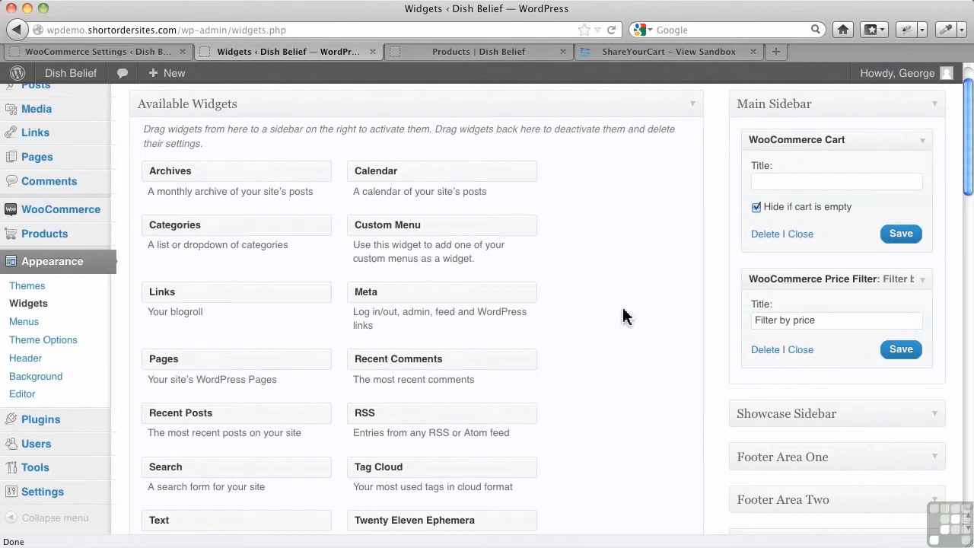
mouse_move(614, 273)
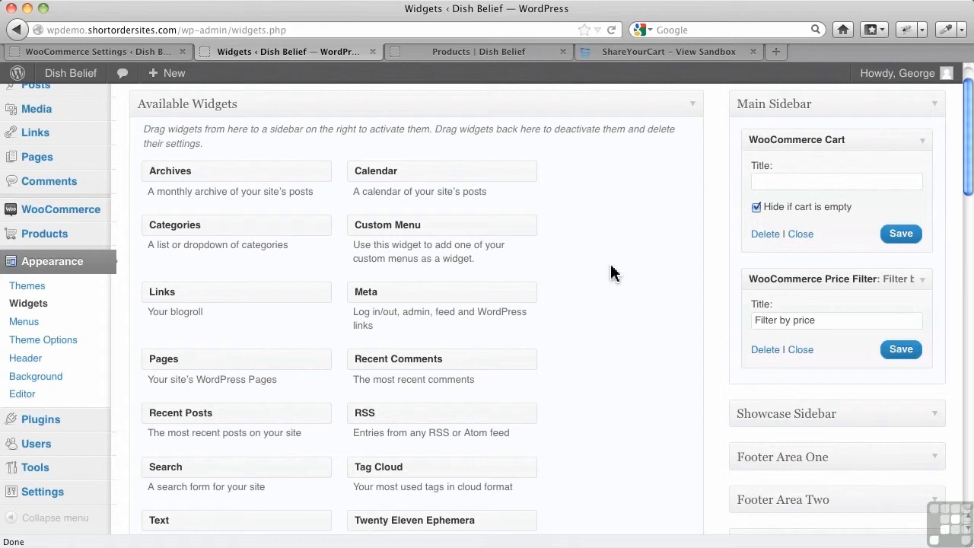
left_click(97, 51)
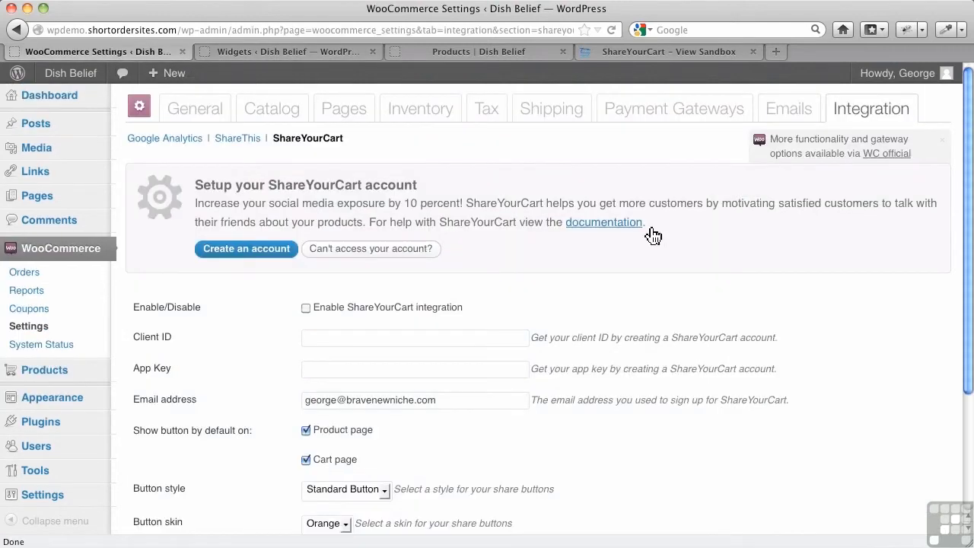
left_click(195, 108)
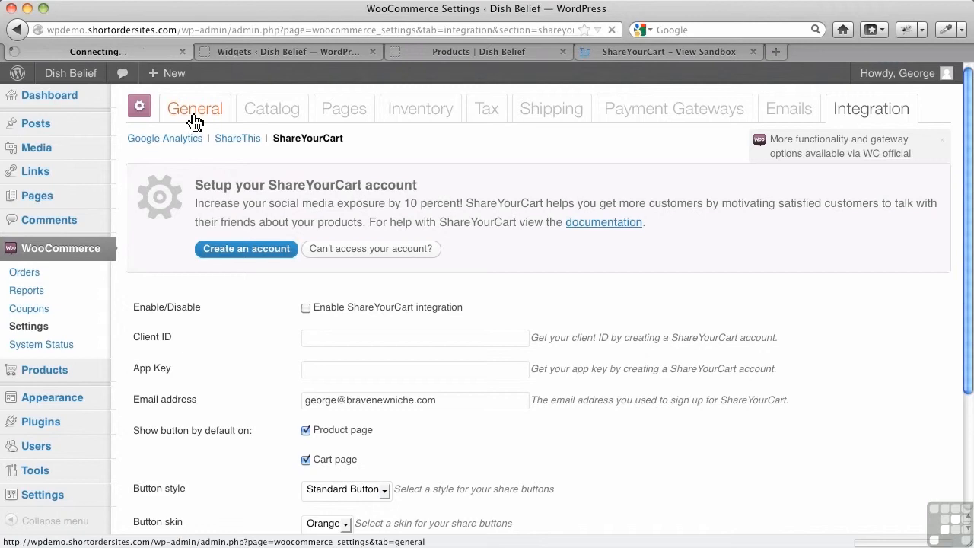
Show General Options with Canada — British Columbia base region and Canadian Dollars currency
left_click(195, 108)
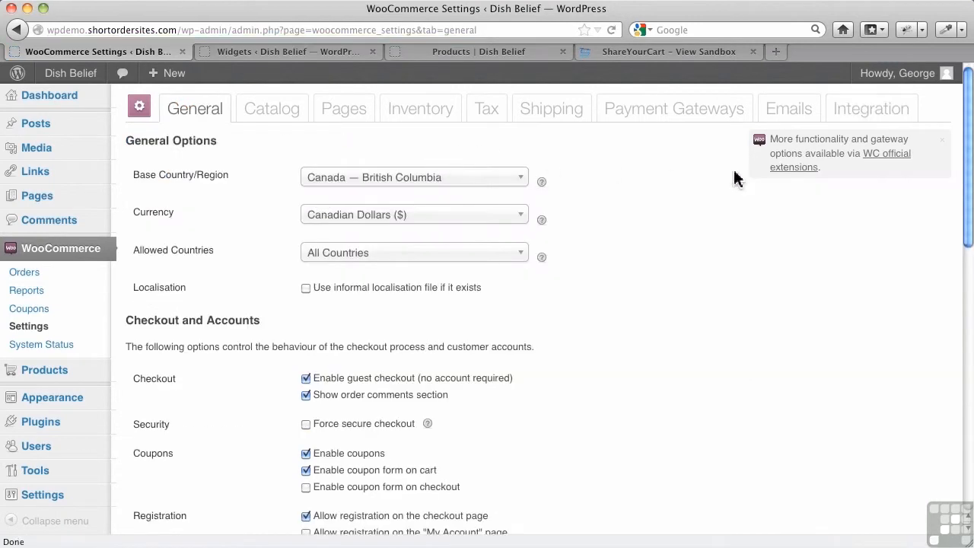
mouse_move(814, 145)
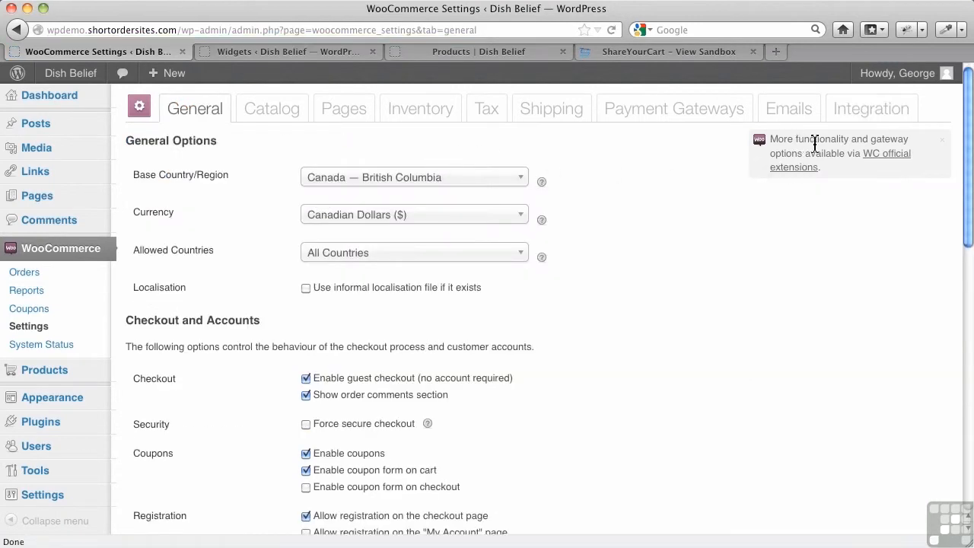
mouse_move(872, 169)
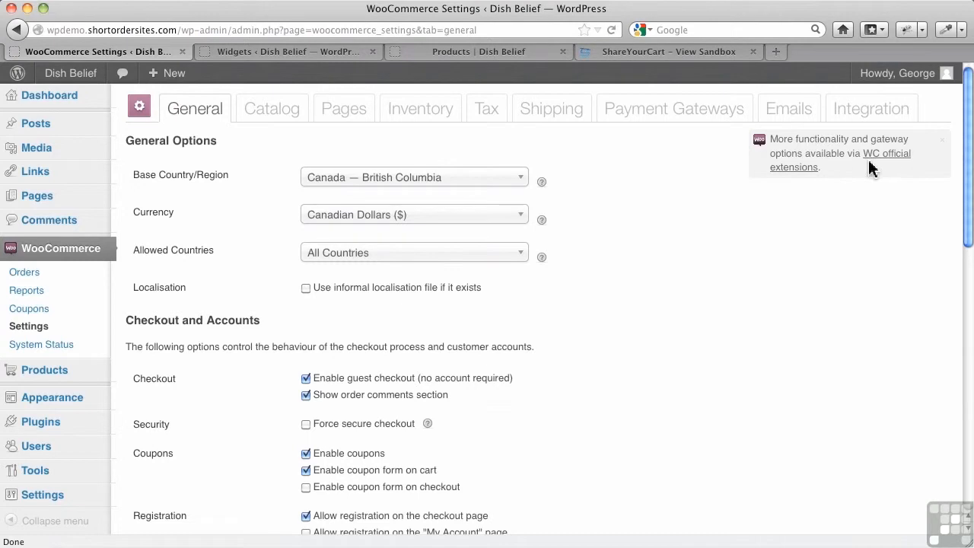
mouse_move(794, 168)
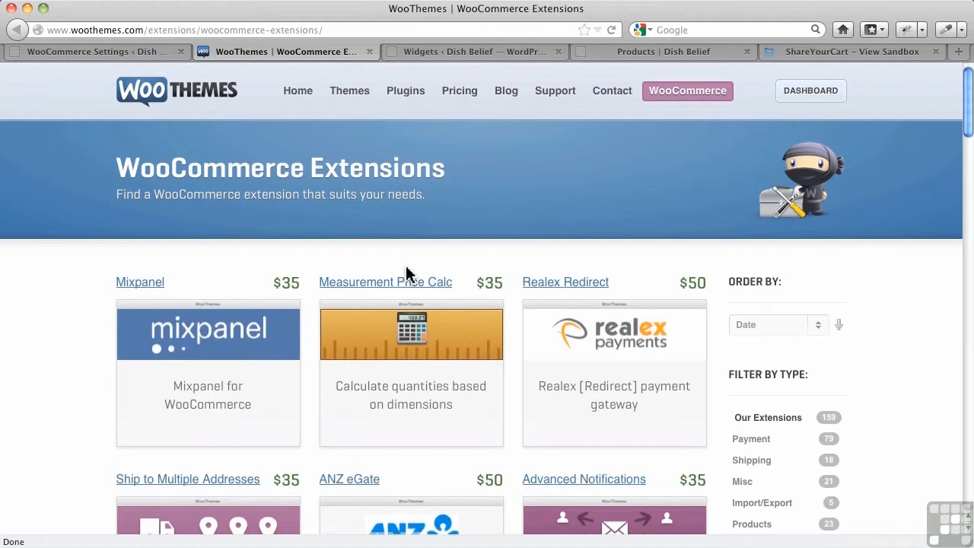
mouse_move(61, 310)
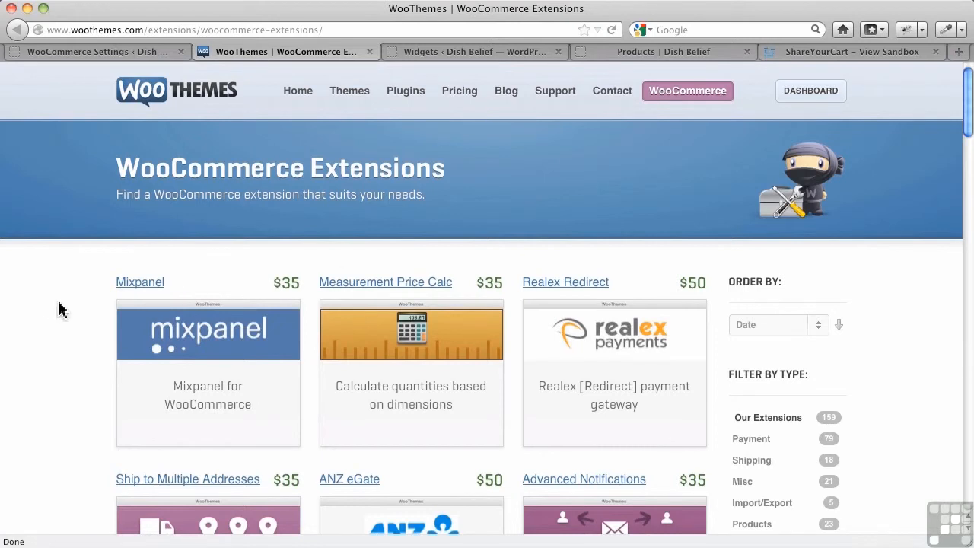
mouse_move(32, 309)
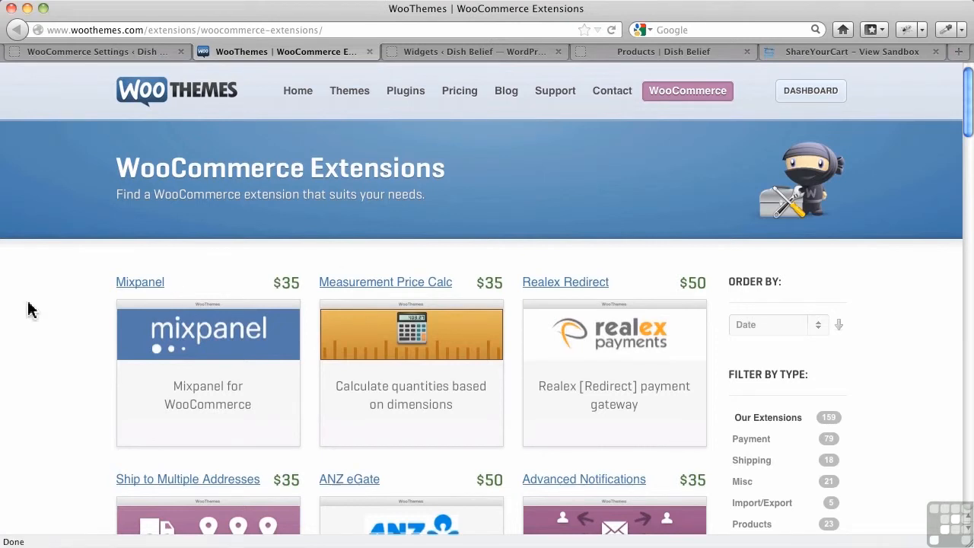
Browse page 1 of the WooCommerce Extensions listings and move on to page 2
scroll("down", 3)
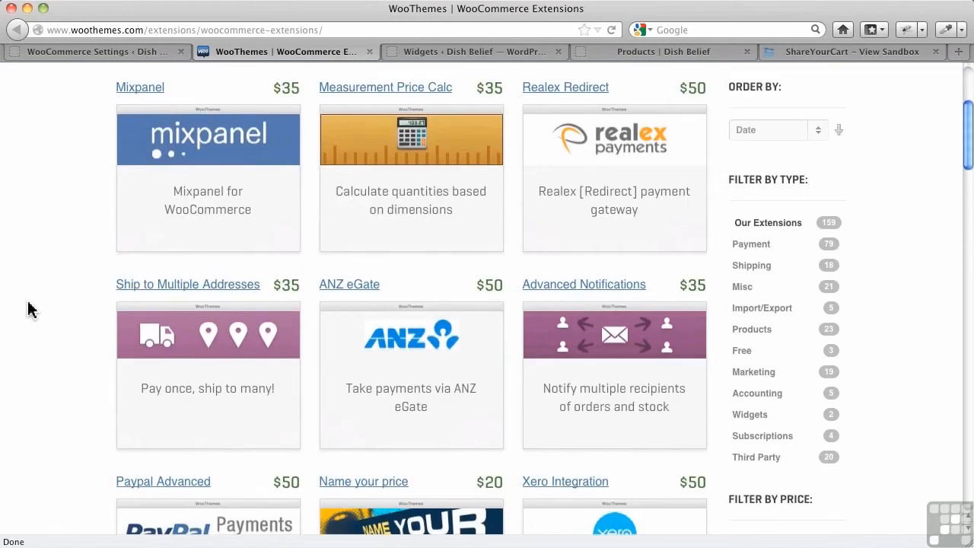
scroll("down", 3)
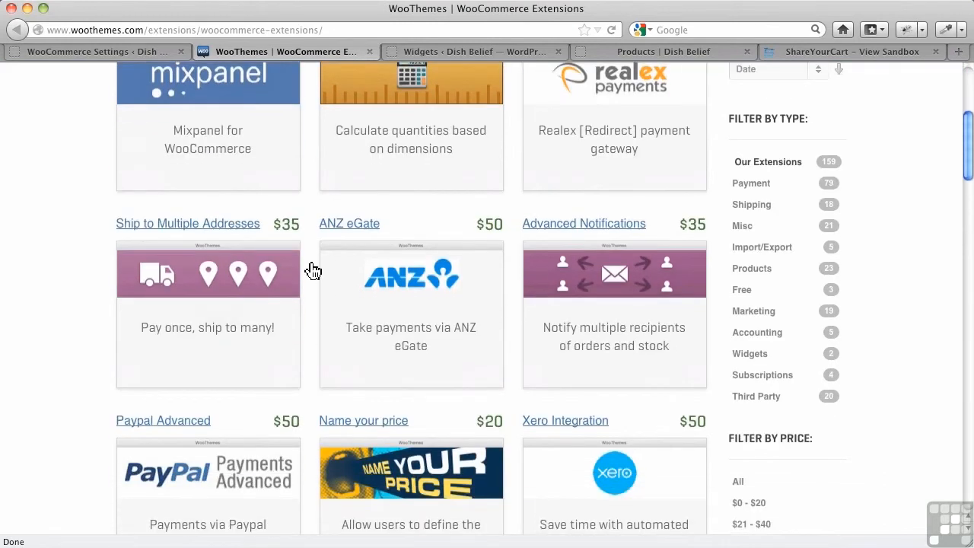
mouse_move(860, 168)
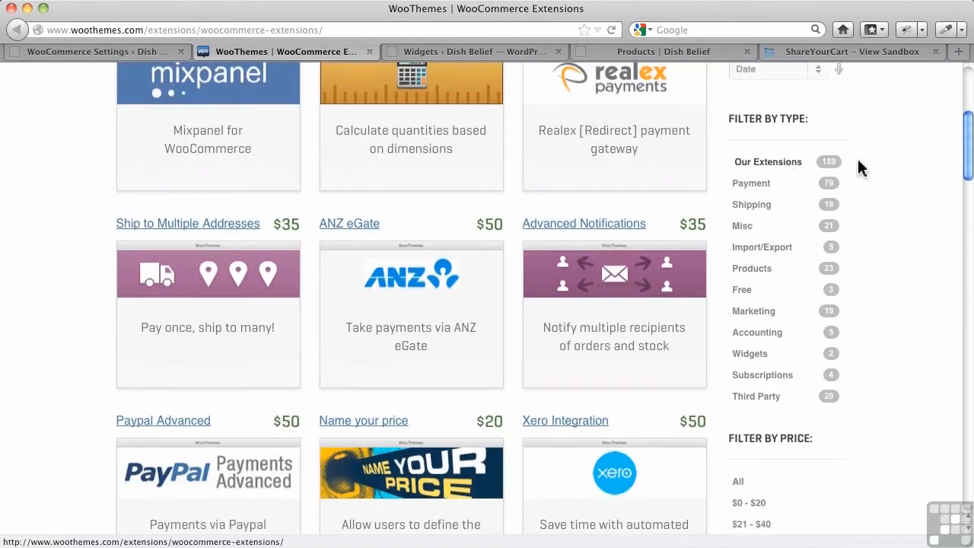
mouse_move(829, 162)
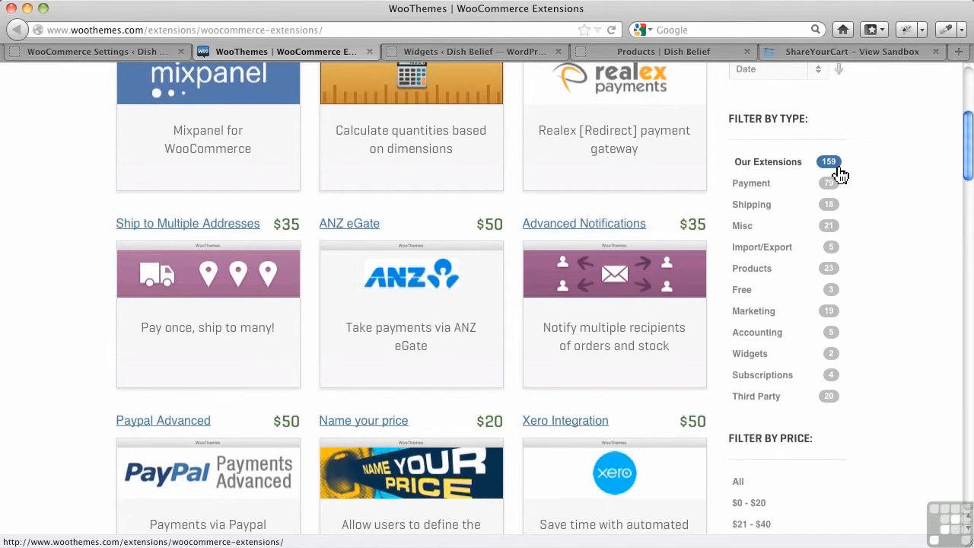
mouse_move(858, 393)
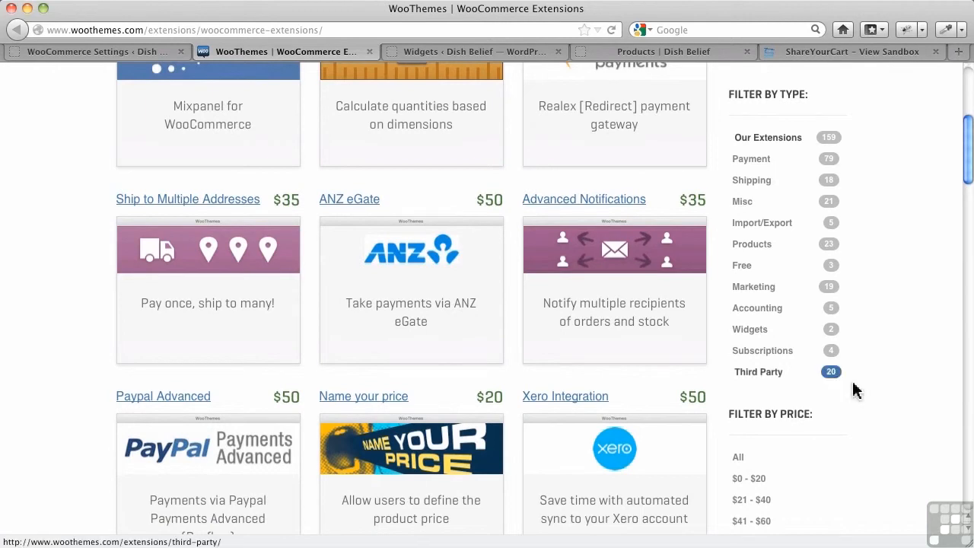
scroll("down", 3)
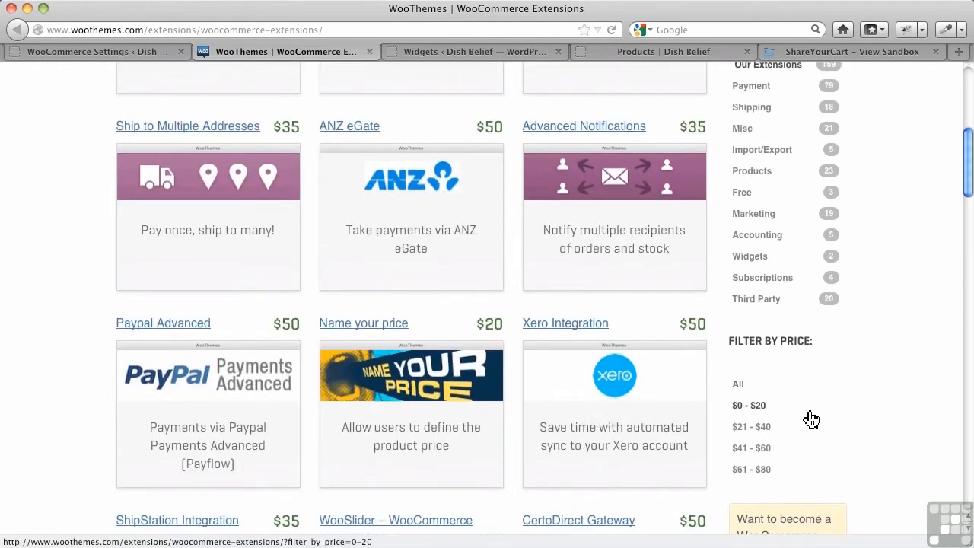
scroll("down", 3)
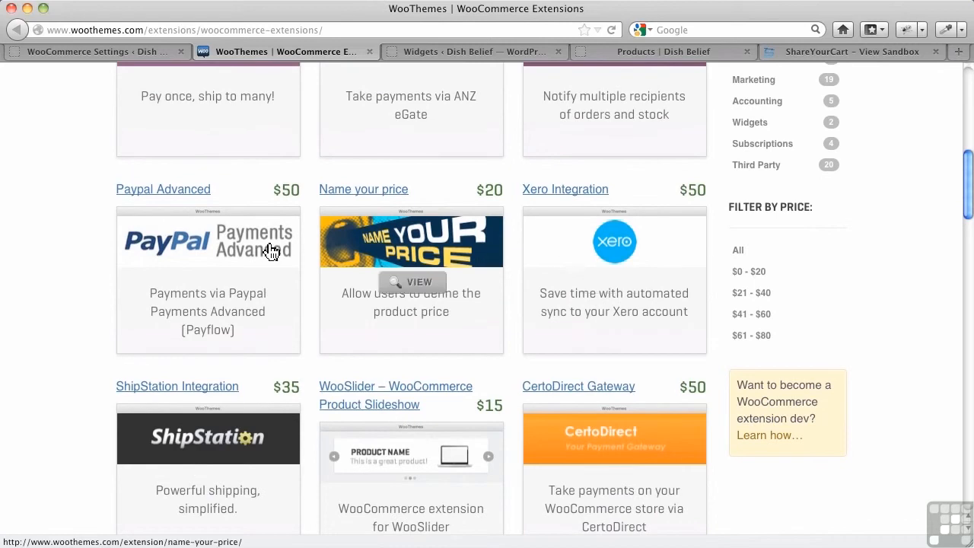
mouse_move(48, 242)
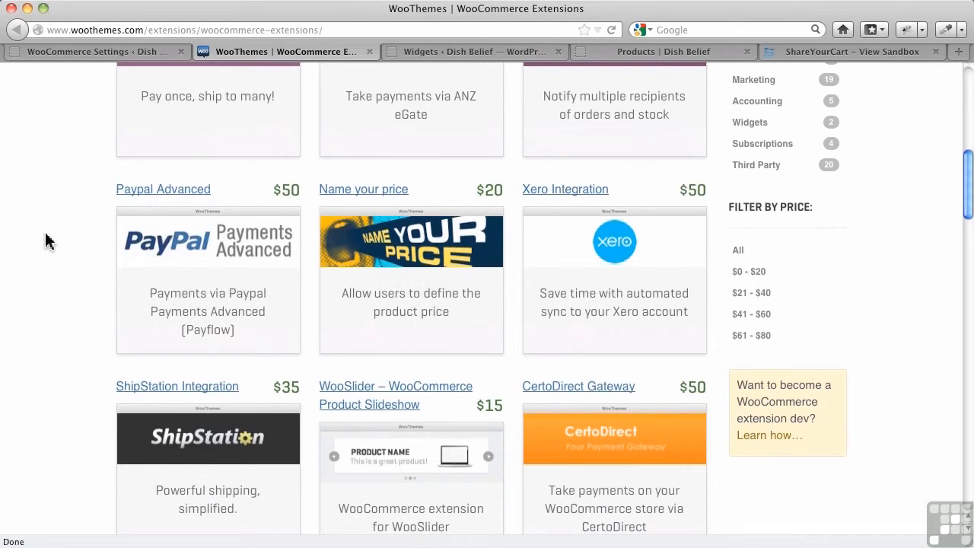
scroll("down", 3)
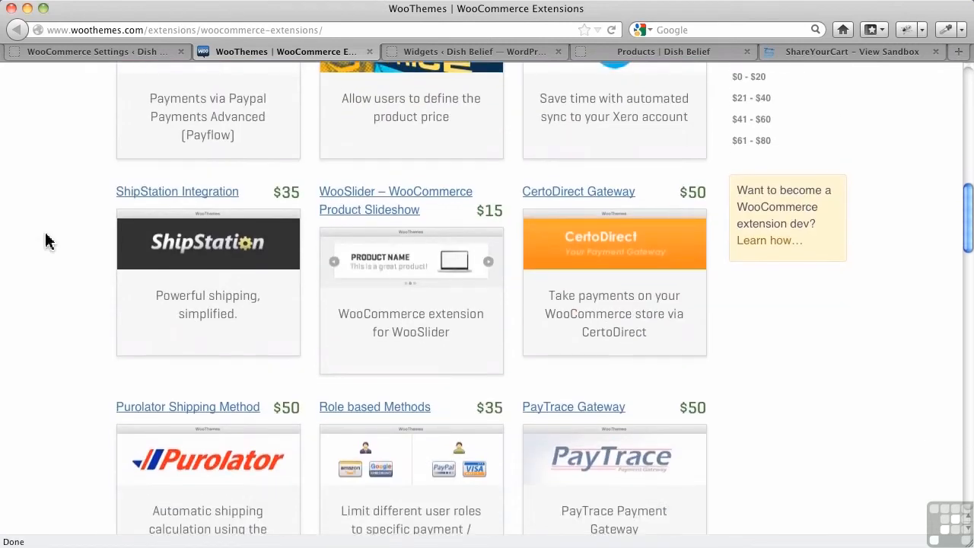
scroll("down", 3)
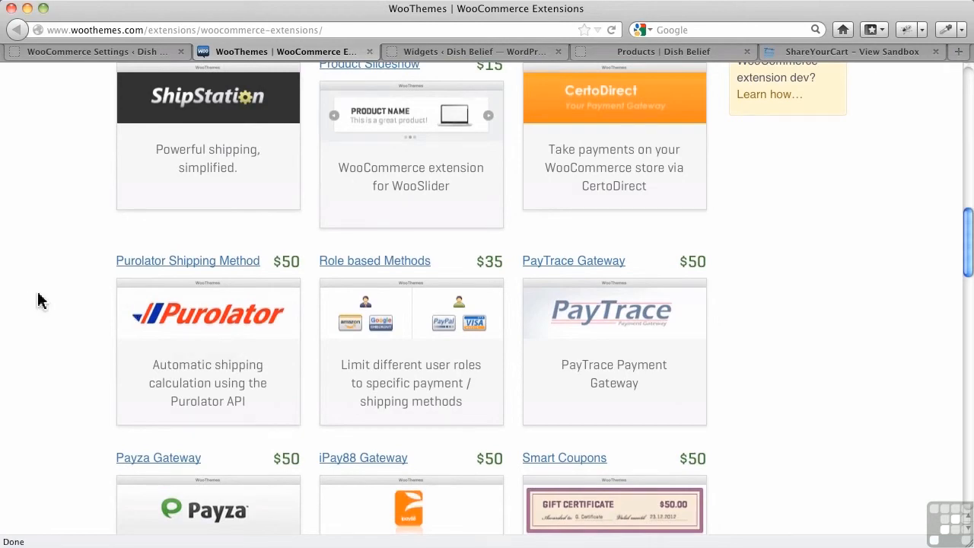
scroll("down", 3)
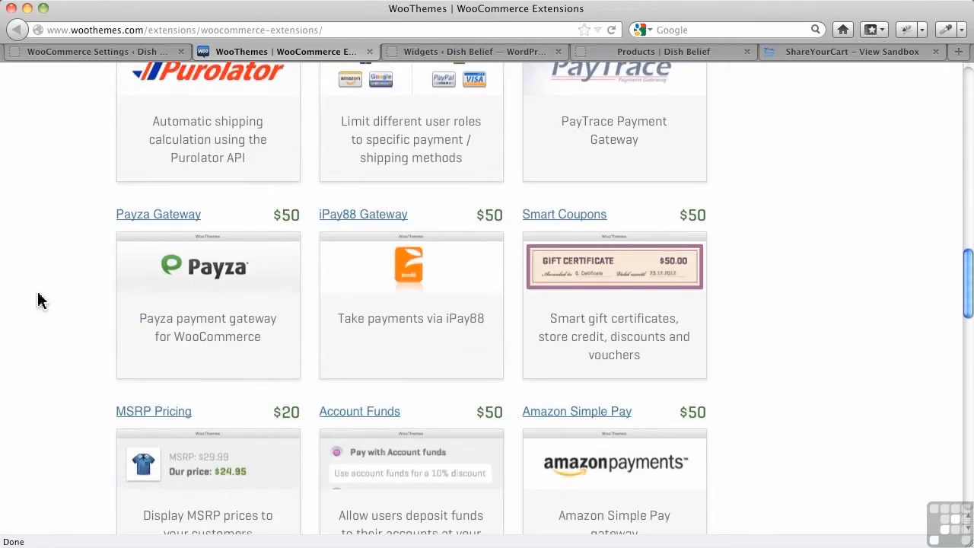
scroll("down", 3)
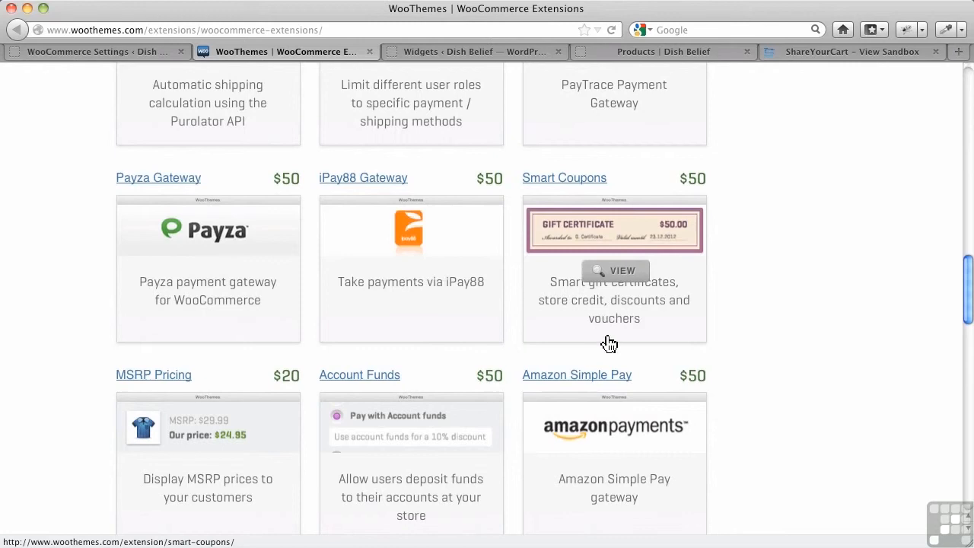
scroll("down", 3)
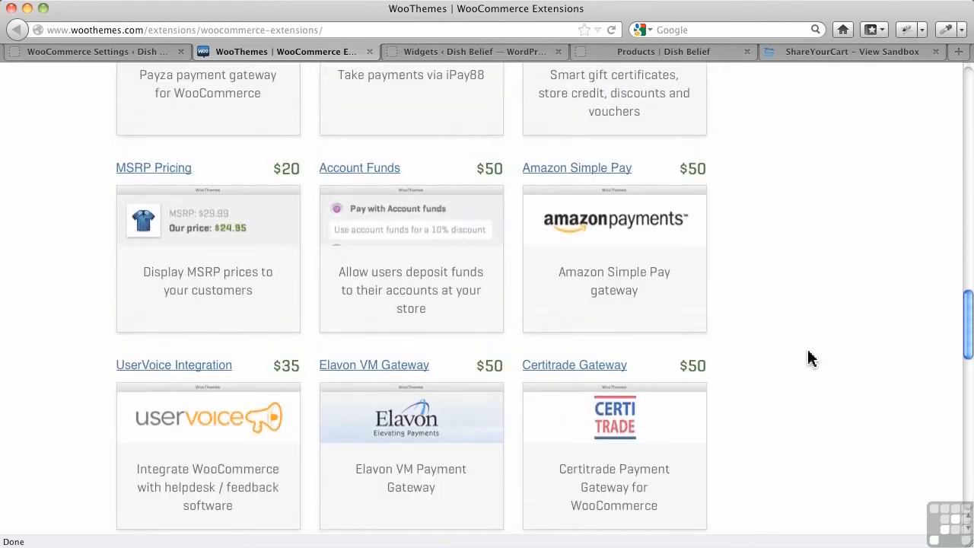
scroll("down", 3)
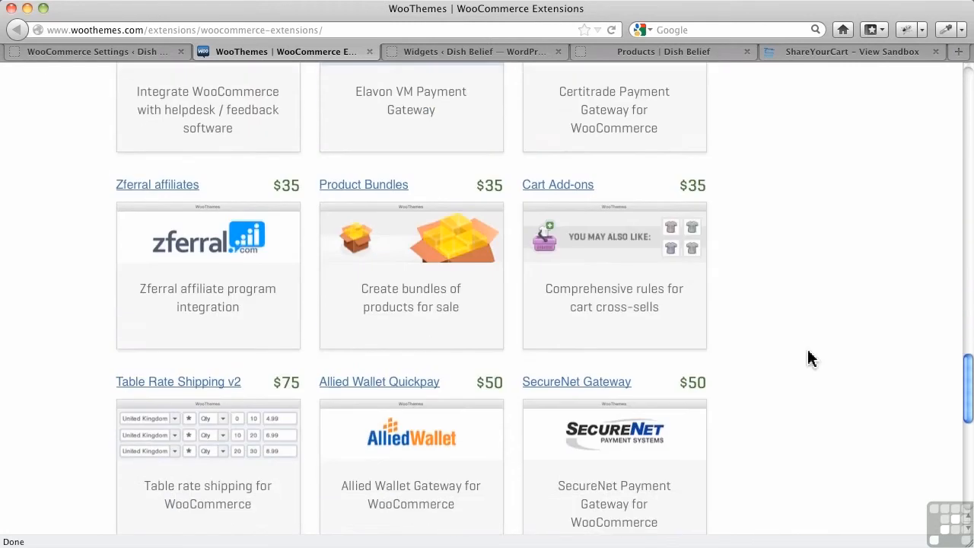
scroll("down", 3)
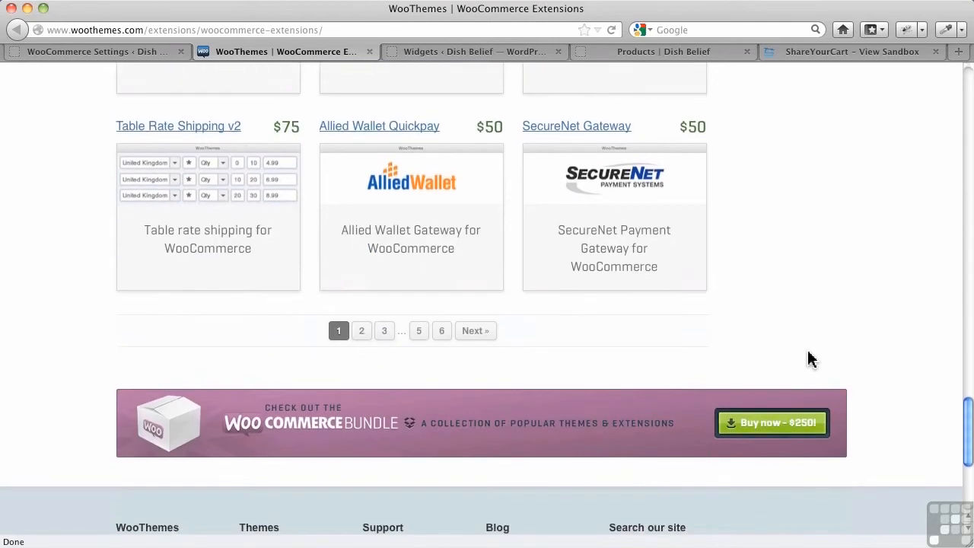
mouse_move(472, 341)
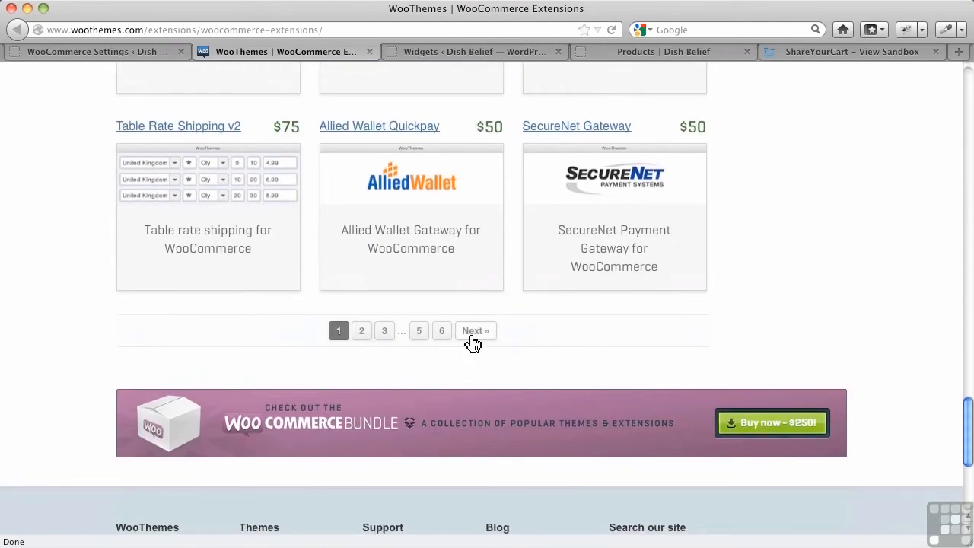
left_click(475, 330)
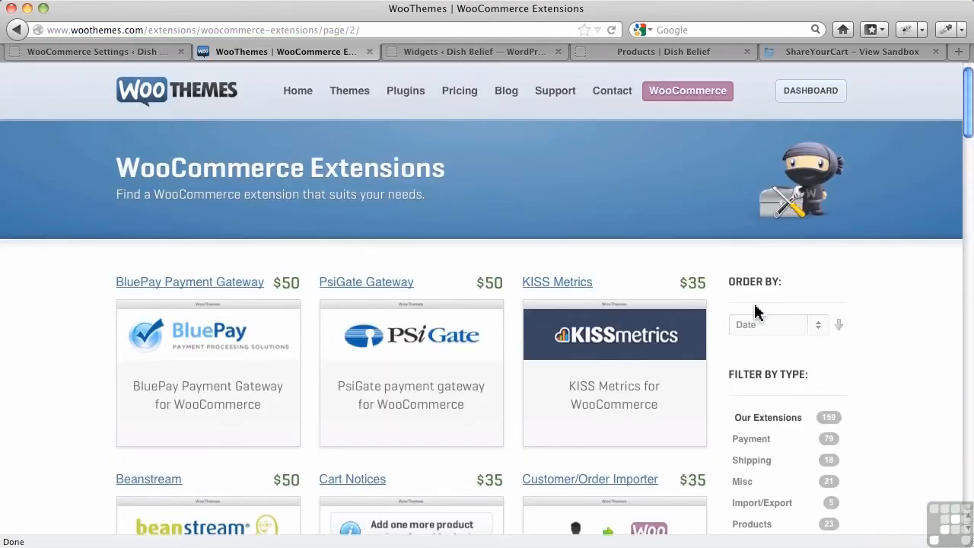
Browse page 2 of the extensions, then filter the catalogue by type 'Third Party'
scroll("down", 3)
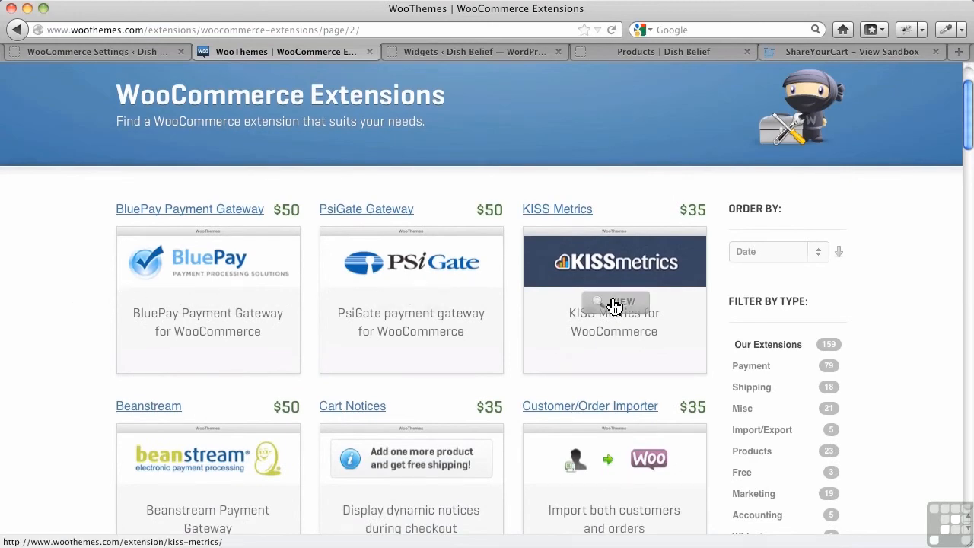
mouse_move(125, 280)
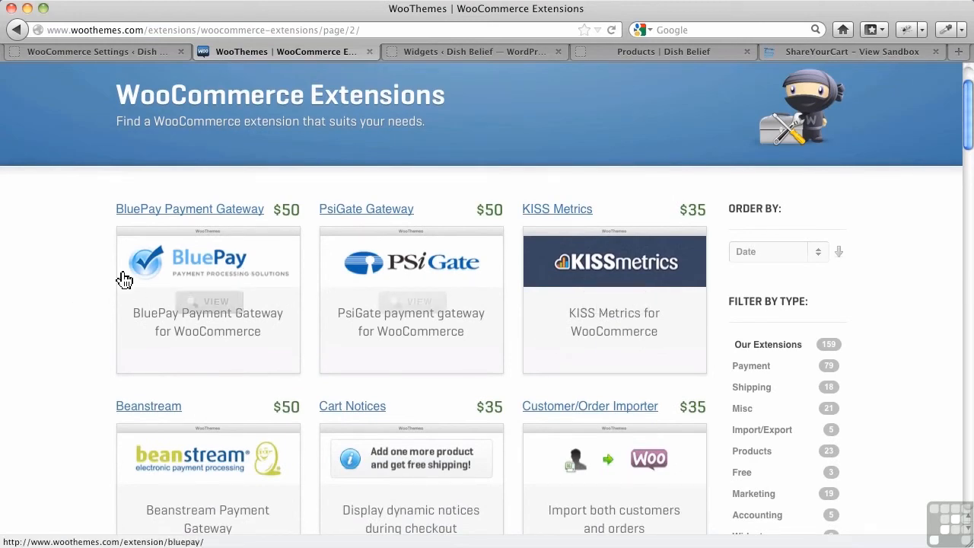
mouse_move(49, 279)
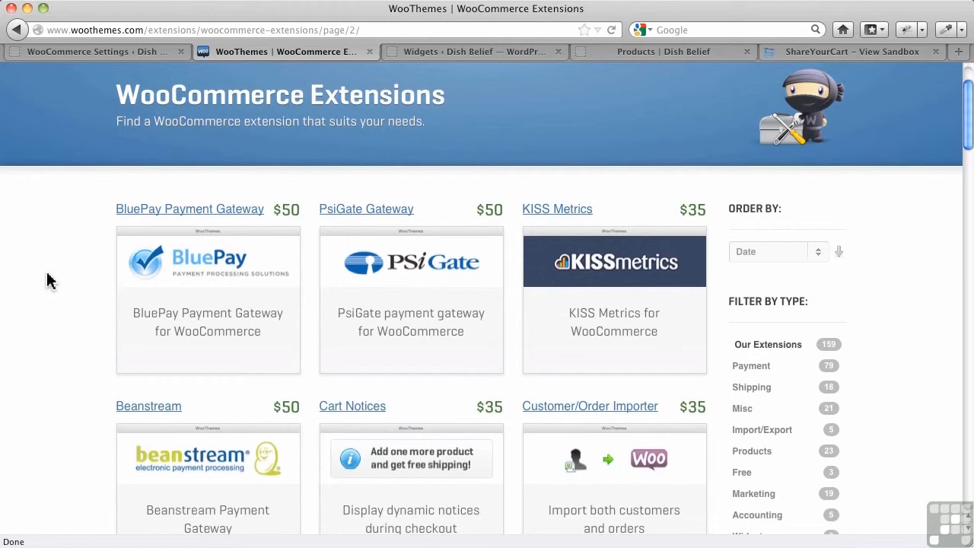
scroll("down", 3)
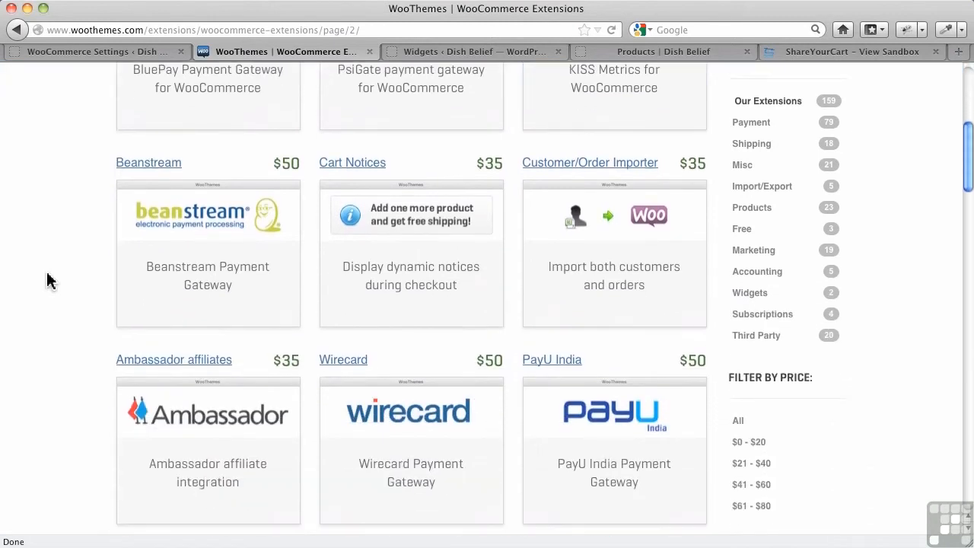
scroll("down", 3)
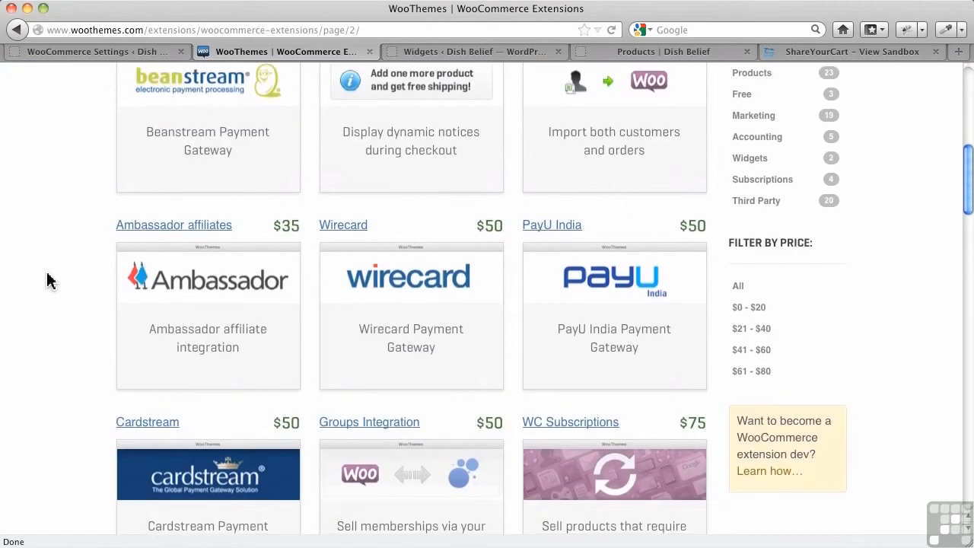
scroll("down", 3)
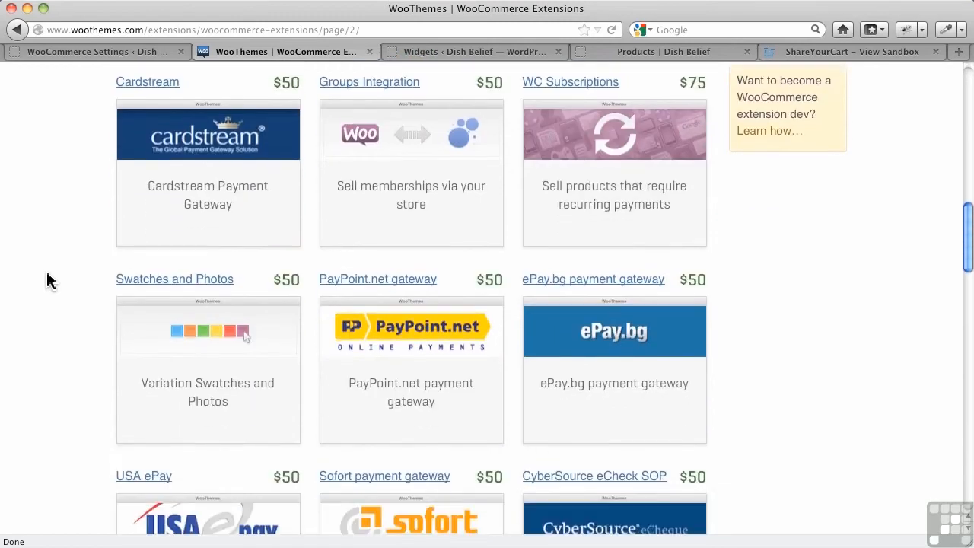
scroll("down", 3)
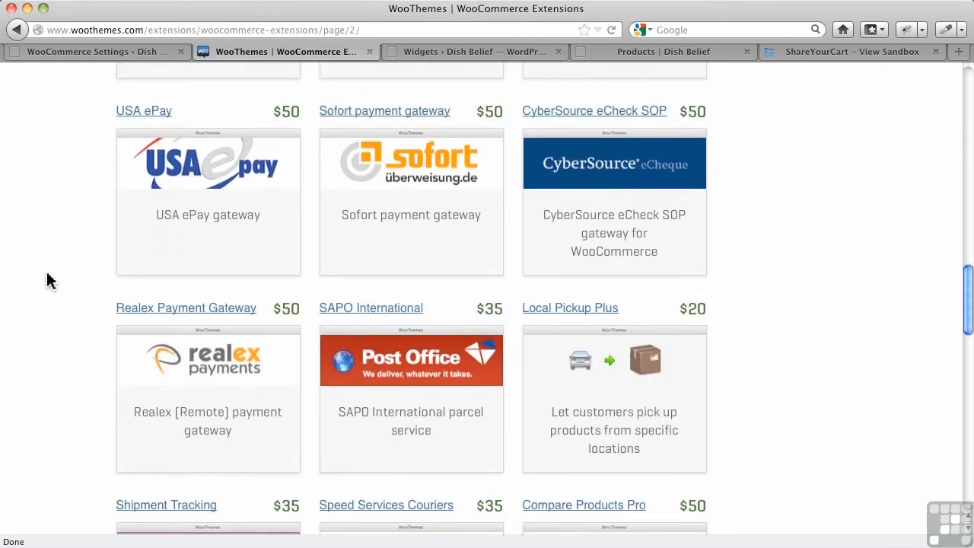
scroll("down", 3)
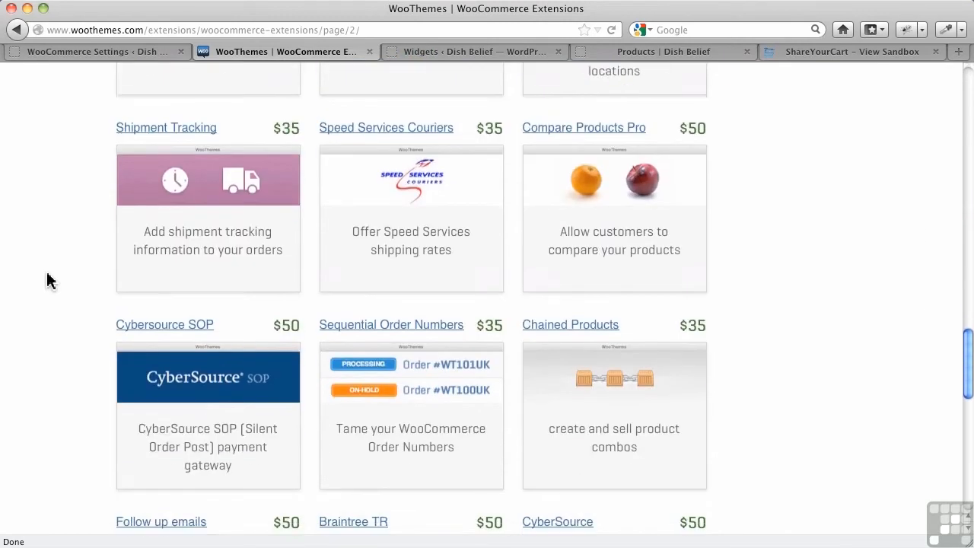
scroll("down", 3)
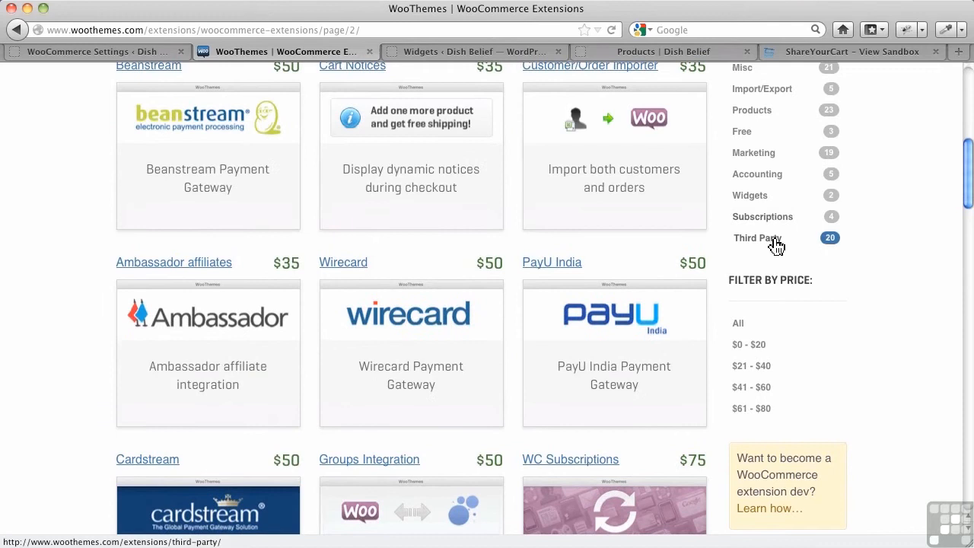
left_click(757, 238)
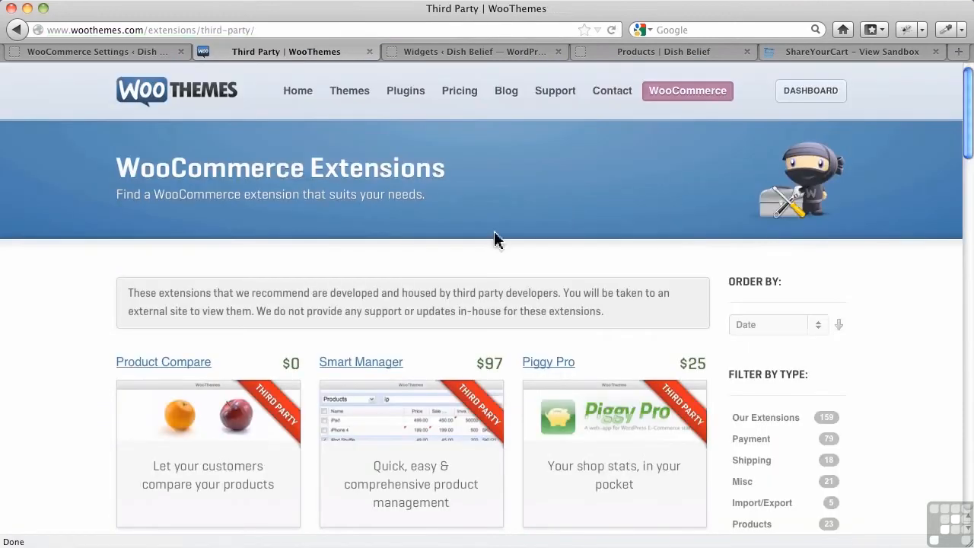
scroll("down", 3)
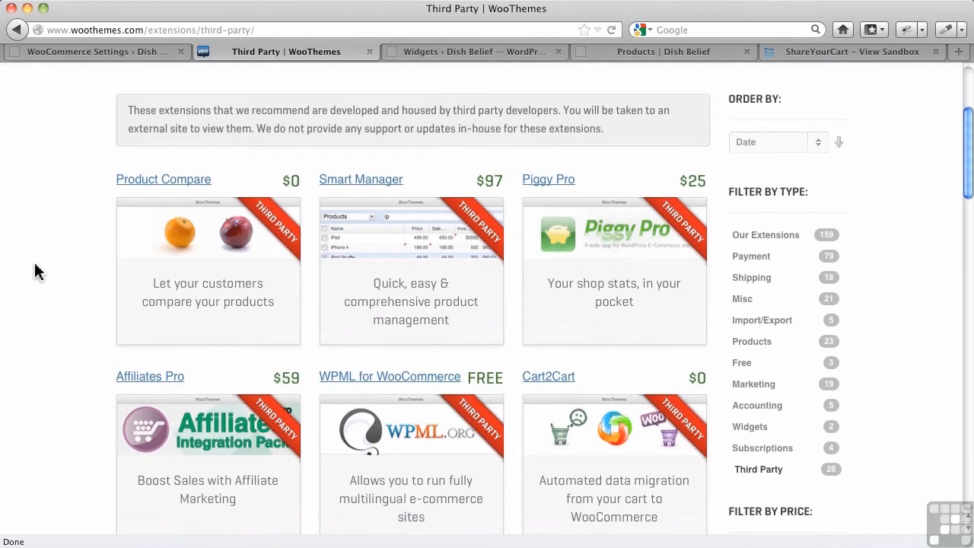
scroll("down", 3)
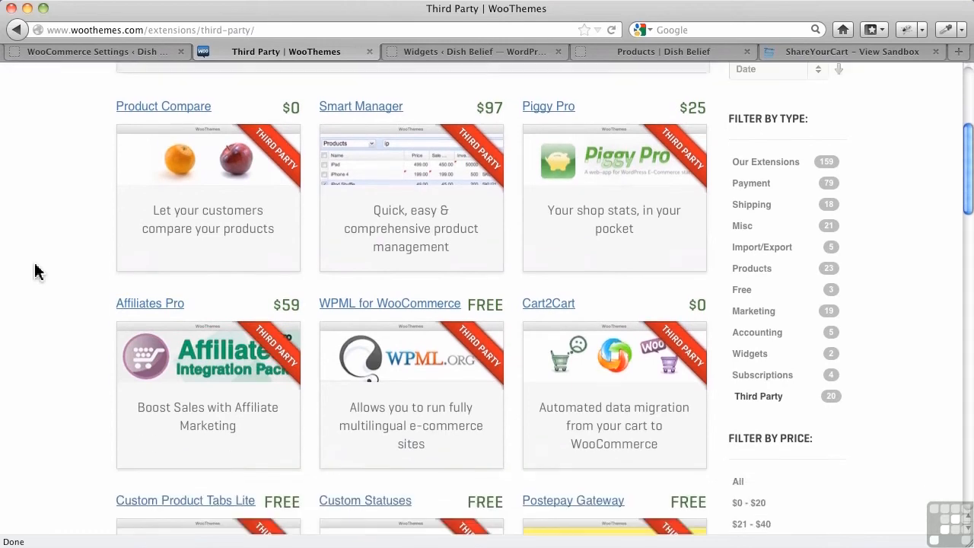
scroll("down", 3)
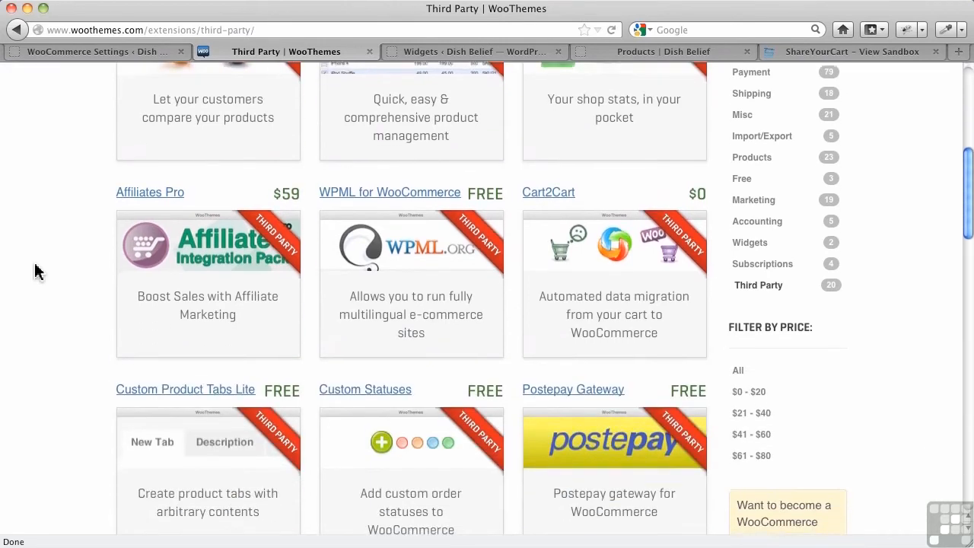
scroll("down", 3)
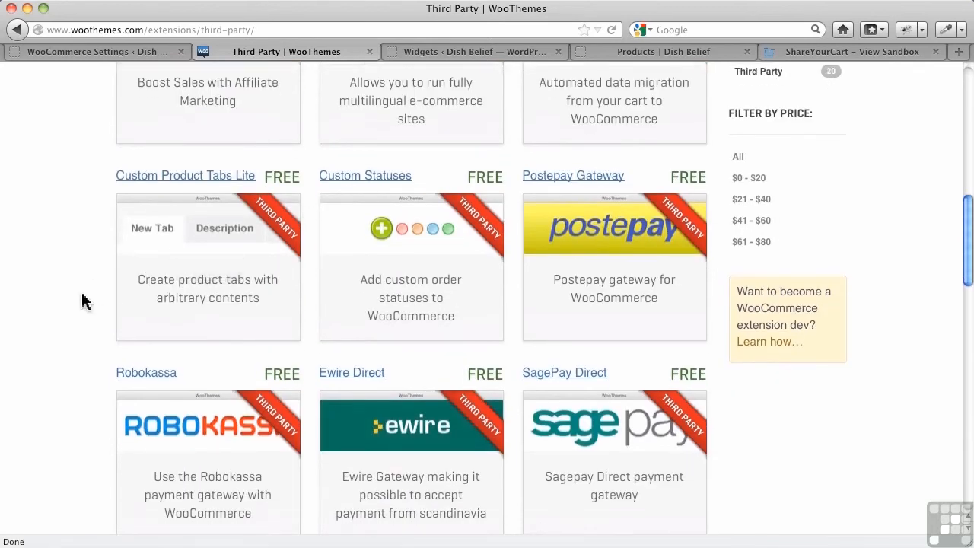
scroll("down", 3)
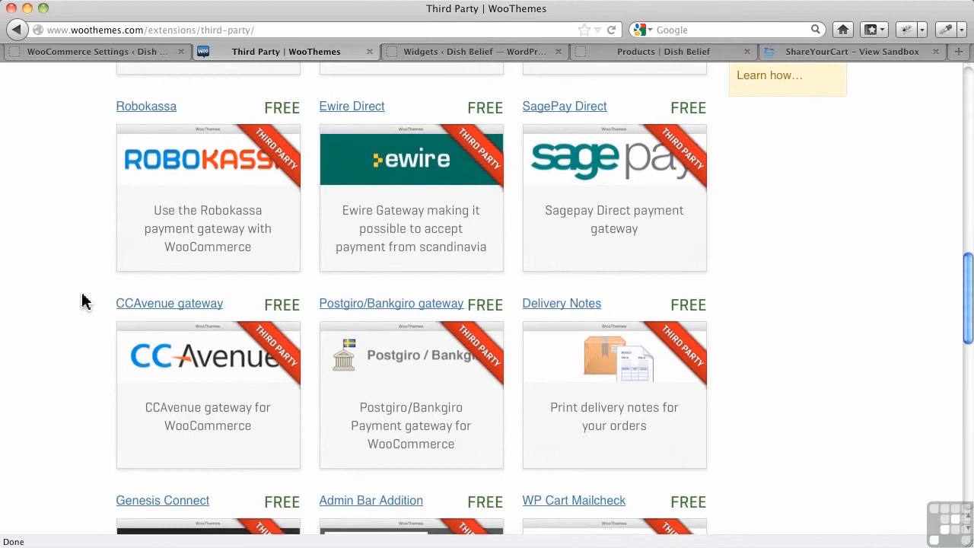
scroll("down", 3)
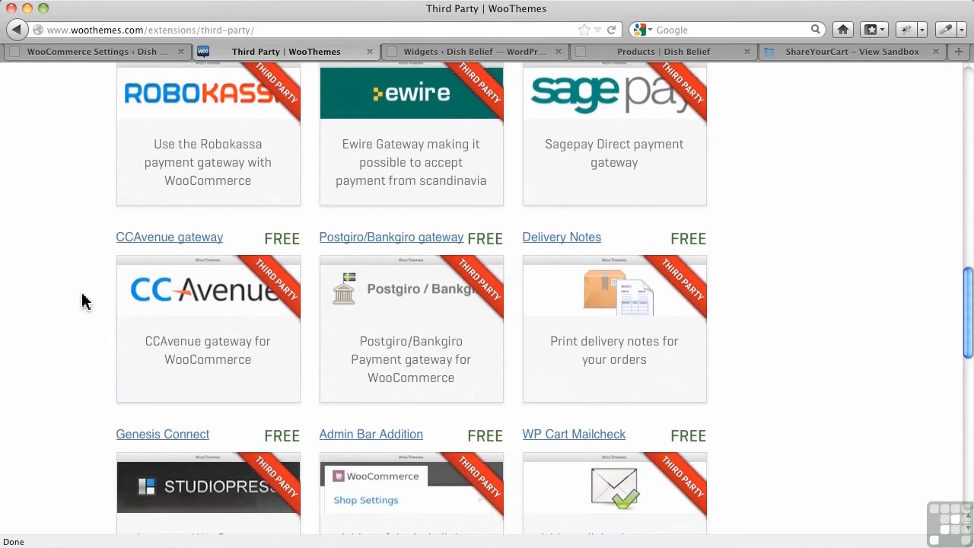